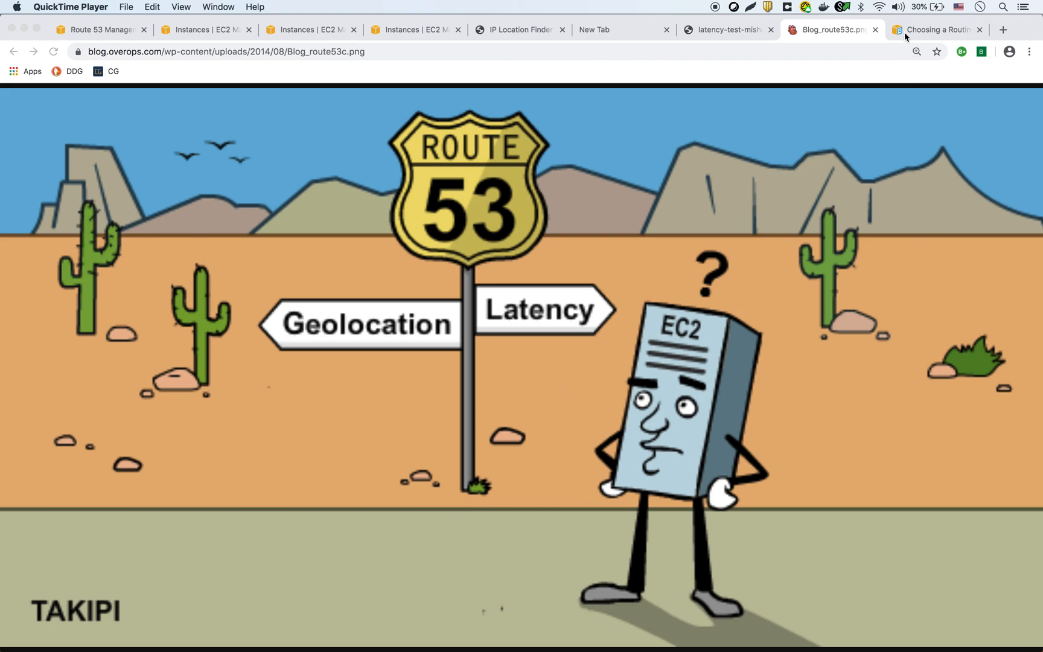
- Show the Latency-based Routing section of the Route 53 routing policy documentation
left_click(934, 29)
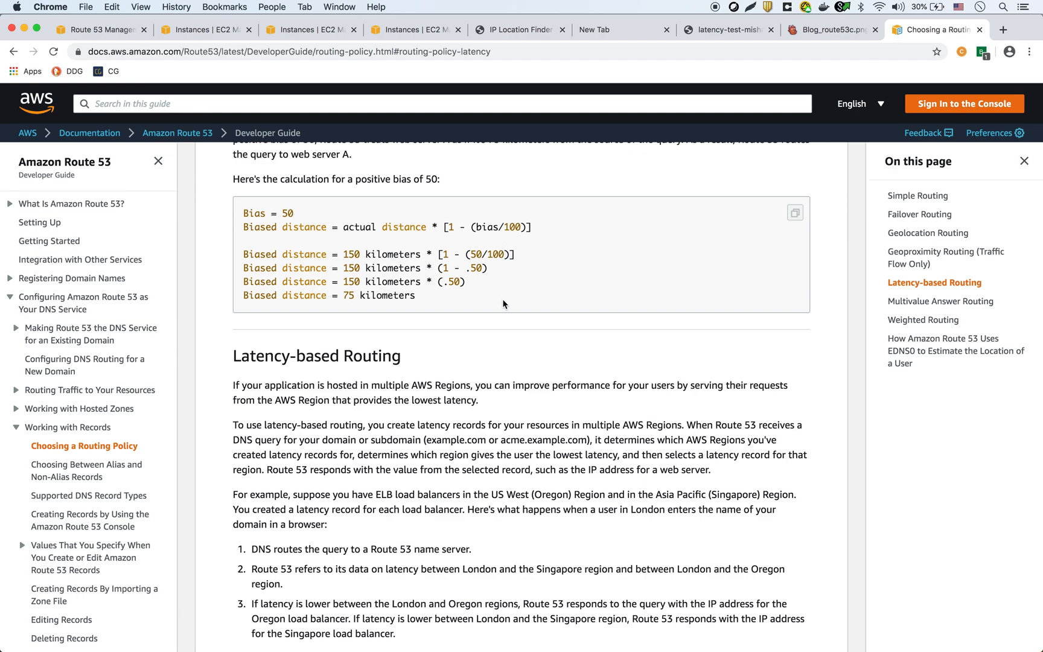
mouse_move(389, 403)
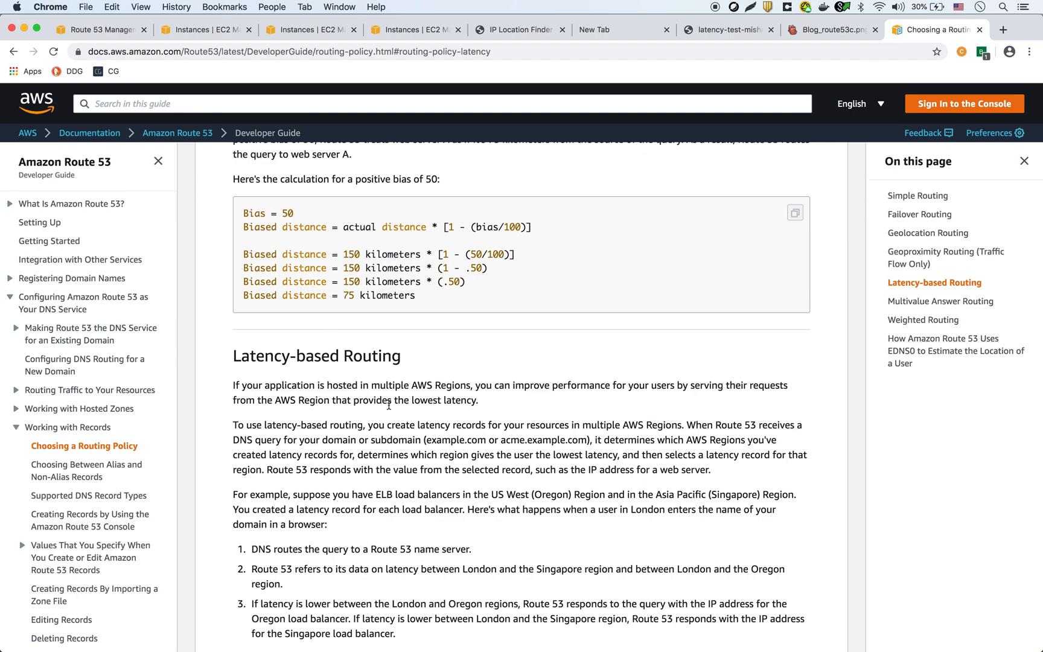
mouse_move(589, 397)
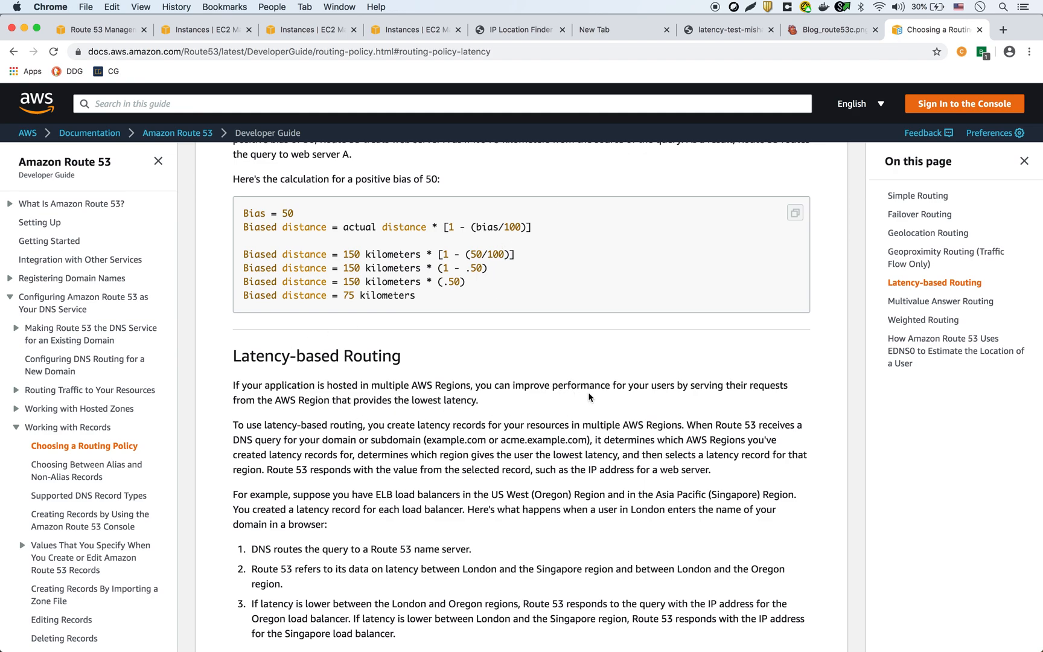
mouse_move(321, 403)
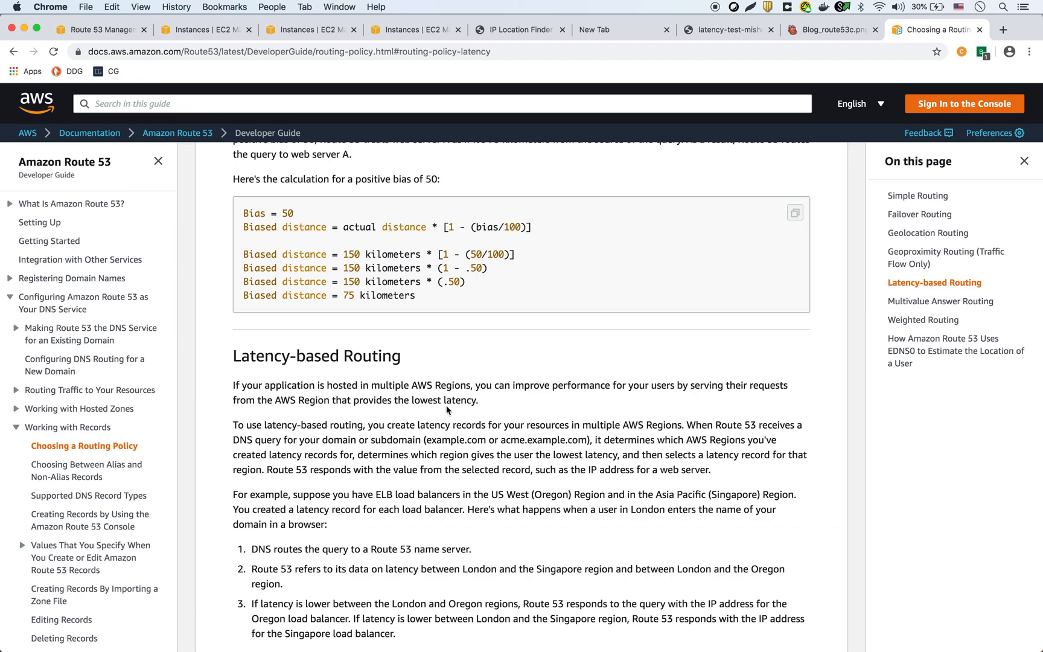
mouse_move(390, 522)
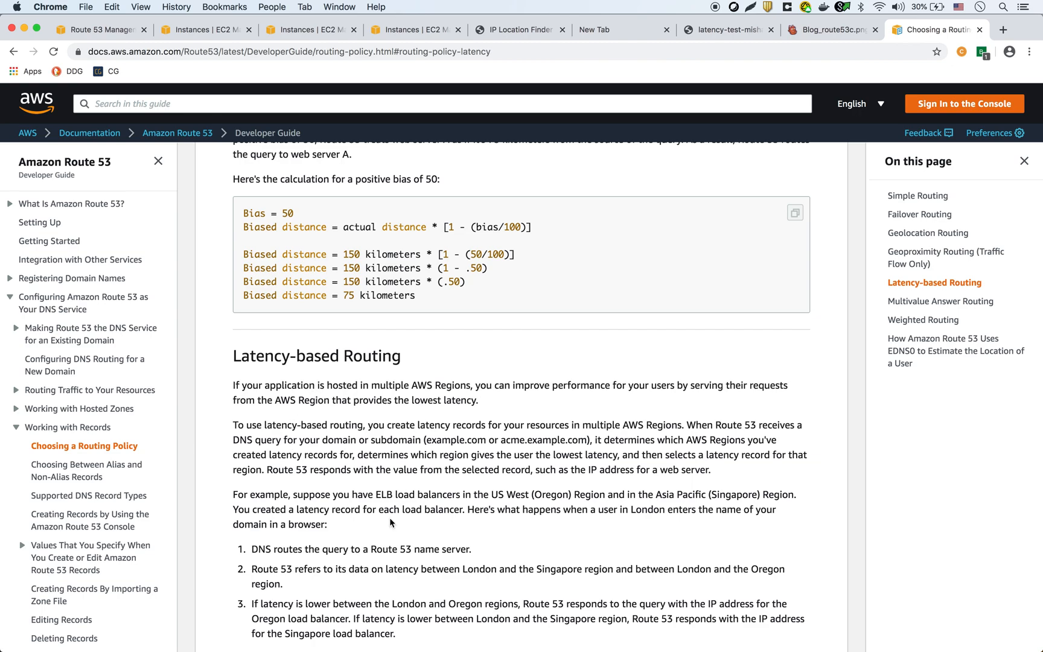
mouse_move(438, 482)
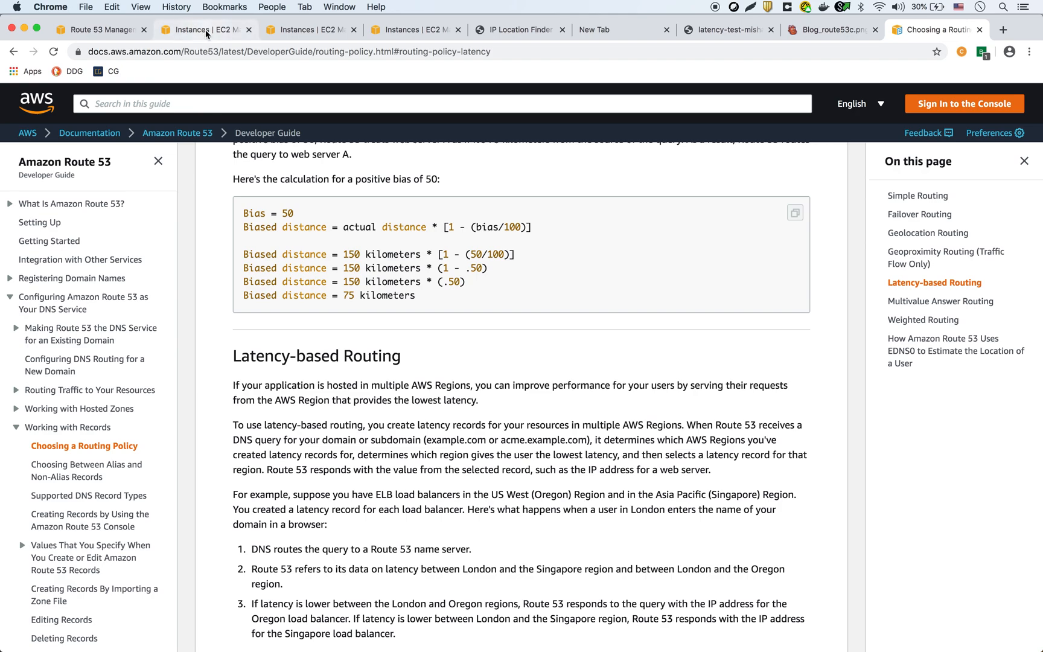
mouse_move(206, 29)
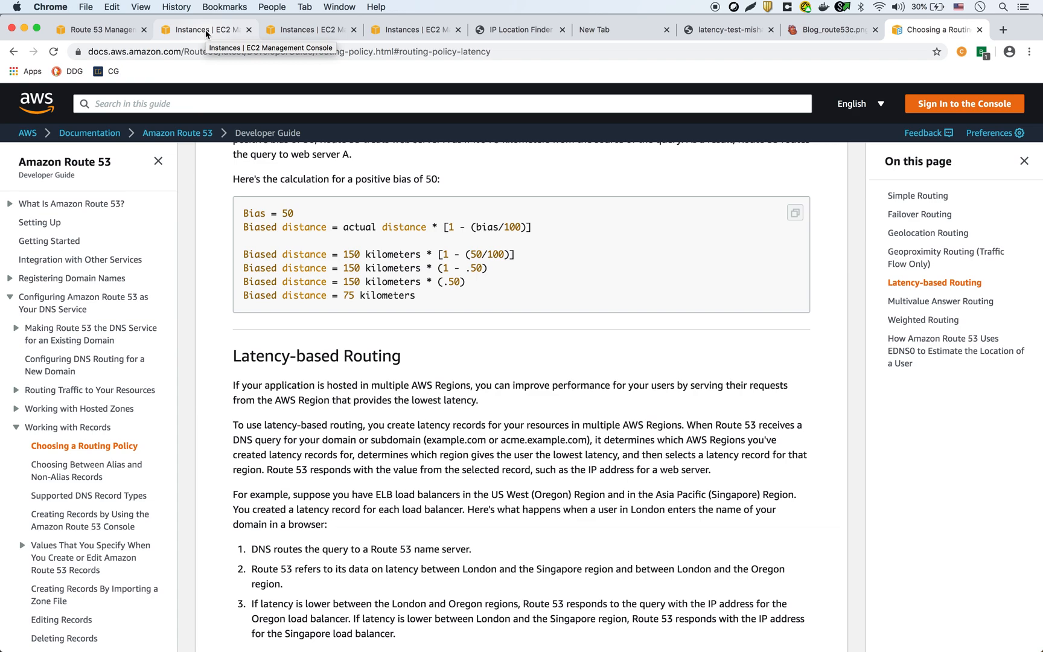
- View the Paris EC2 instance, then the N. Virginia instance and its public IP 3.83.193.189
left_click(200, 29)
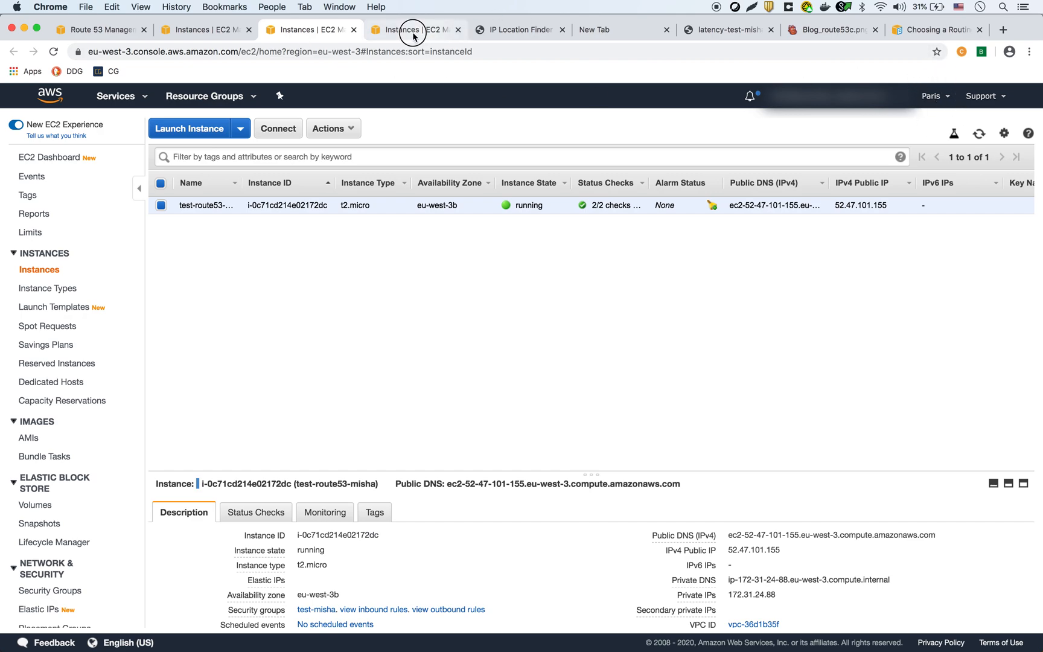
left_click(413, 29)
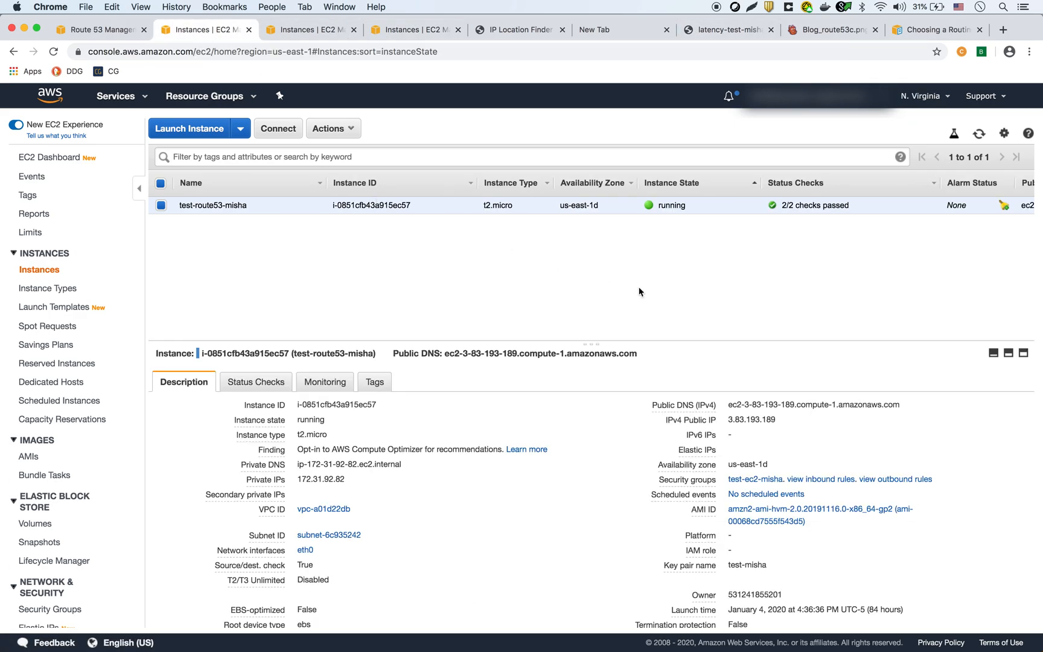
mouse_move(802, 461)
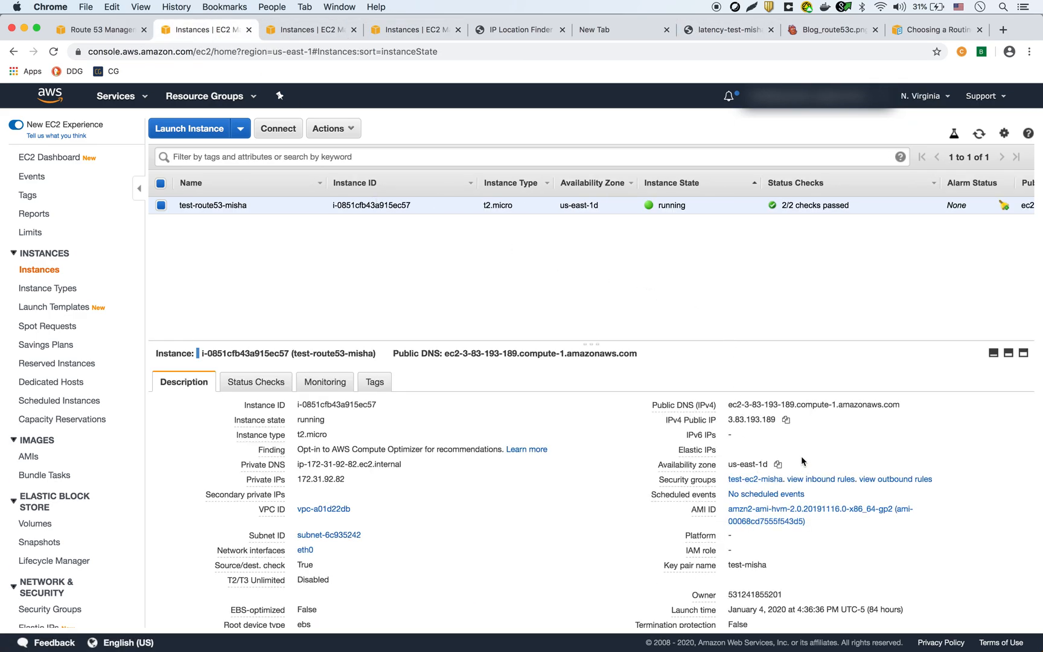
mouse_move(787, 422)
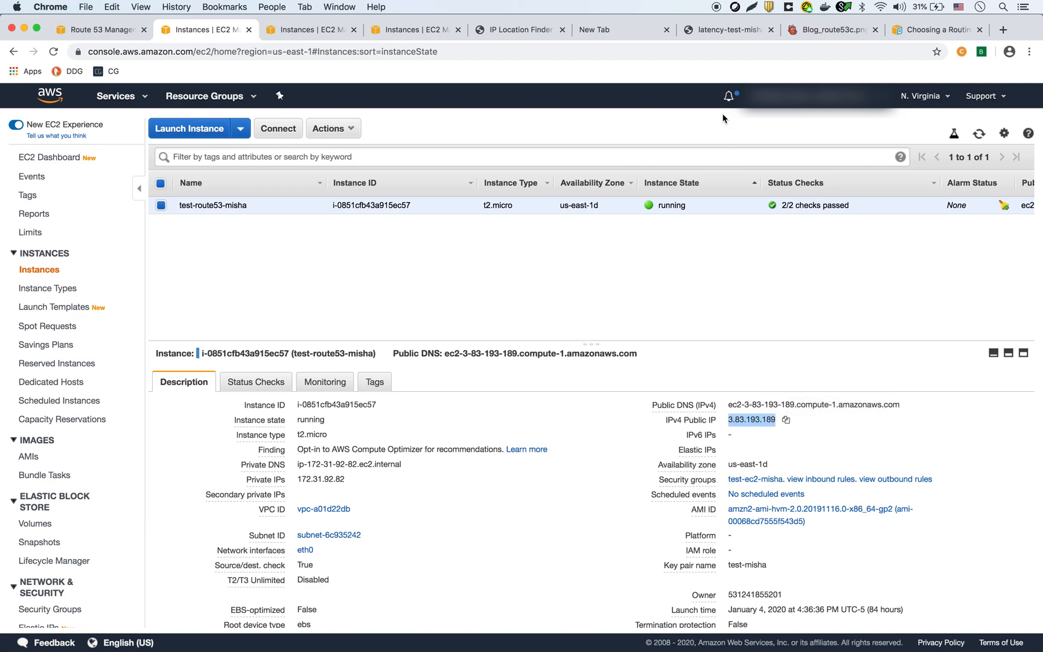
- Load 3.83.193.189 in a new Chrome tab and copy the Paris instance's public IP
left_click(621, 29)
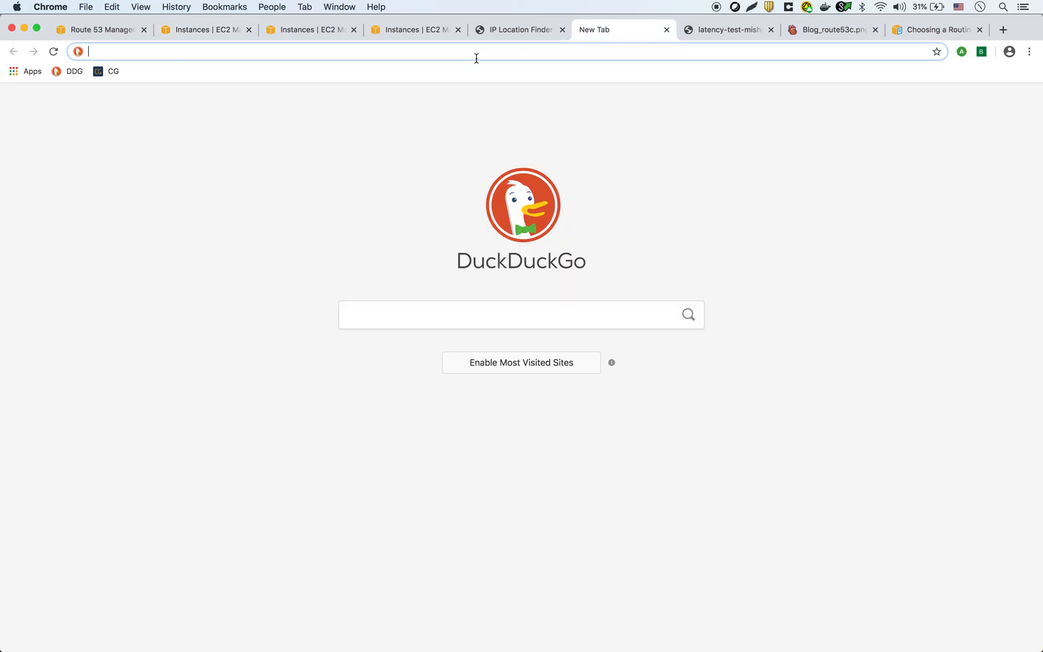
type("3.83.193.189")
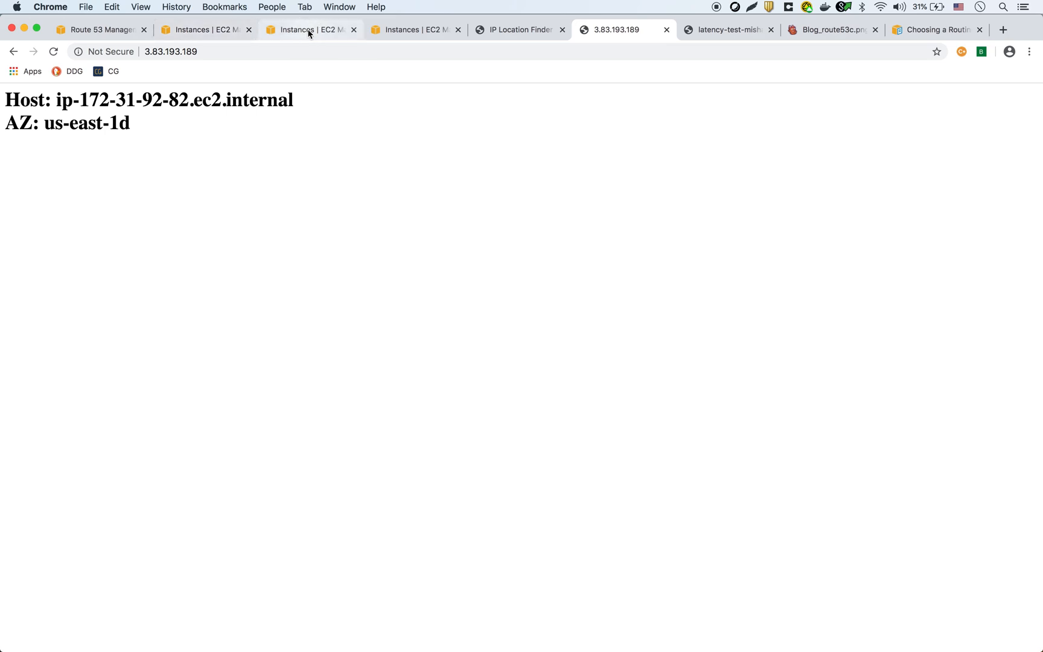
left_click(309, 29)
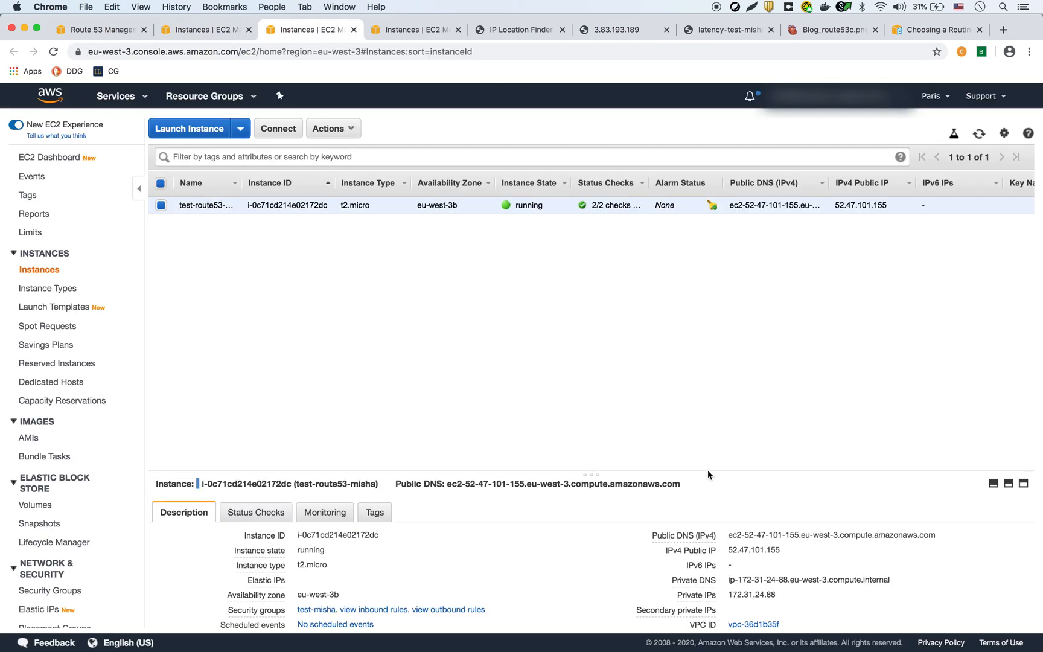
left_click(789, 549)
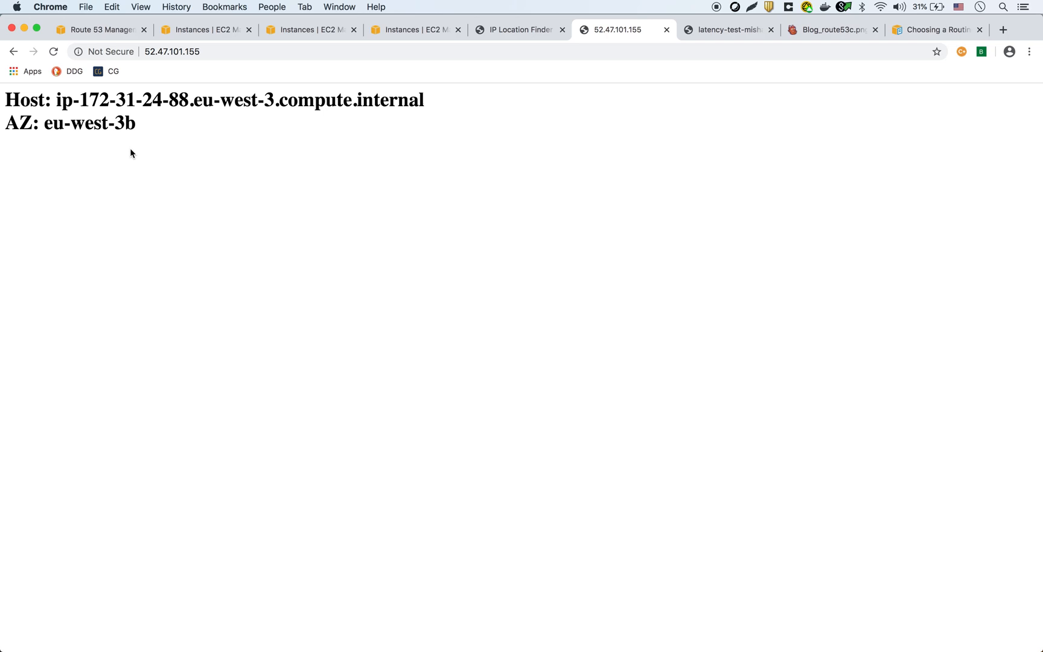
mouse_move(213, 163)
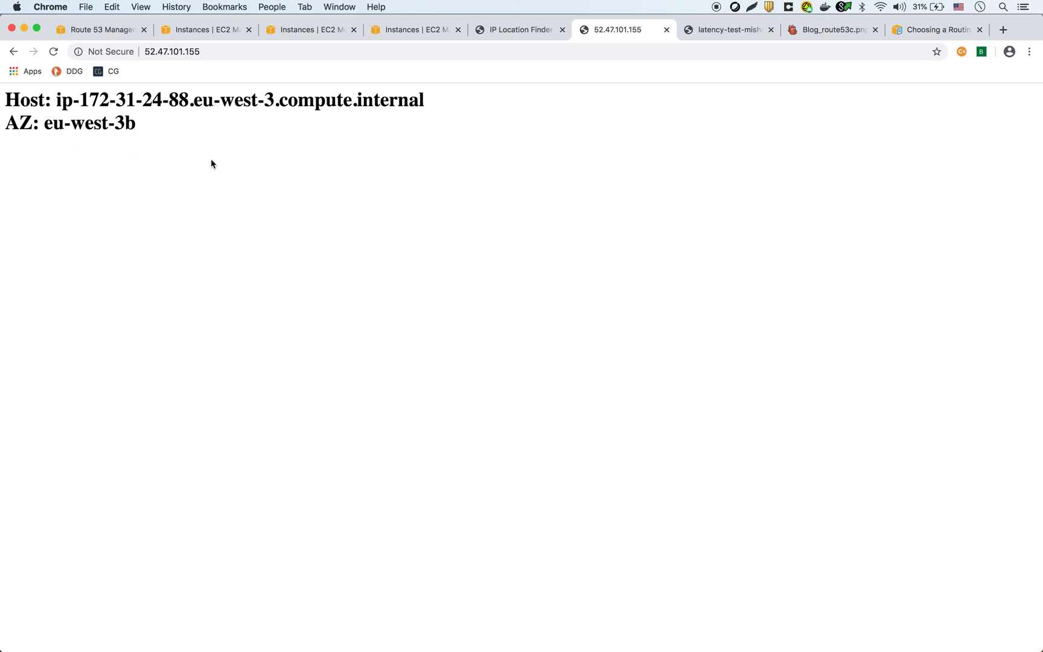
- Copy the Sydney instance's public IP and load 3.106.114.151 in Chrome
left_click(203, 29)
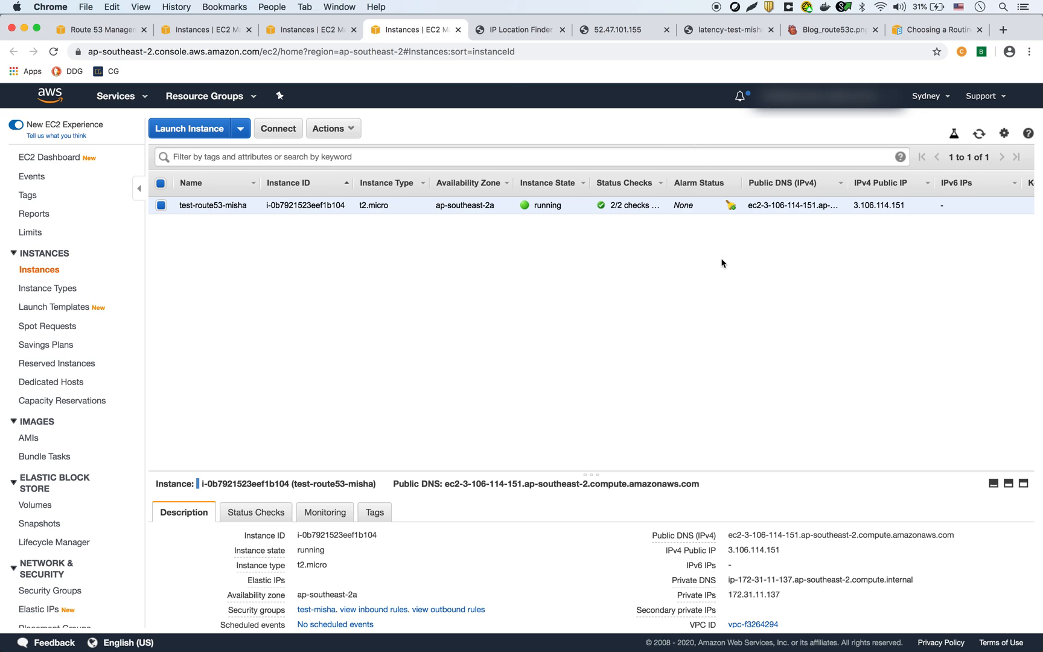
left_click(791, 550)
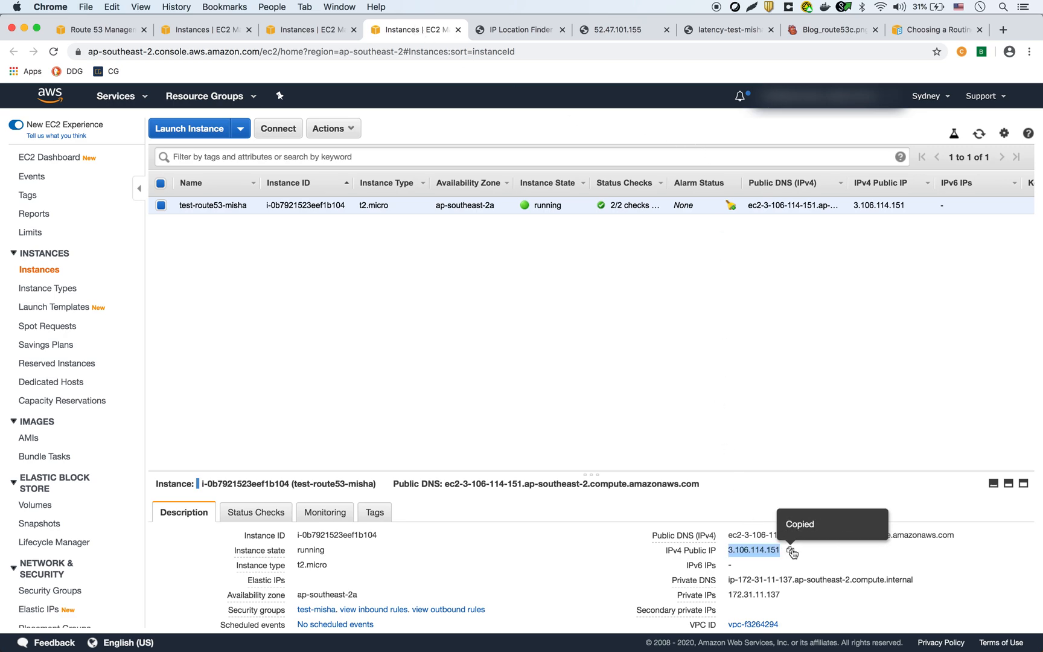
left_click(618, 29)
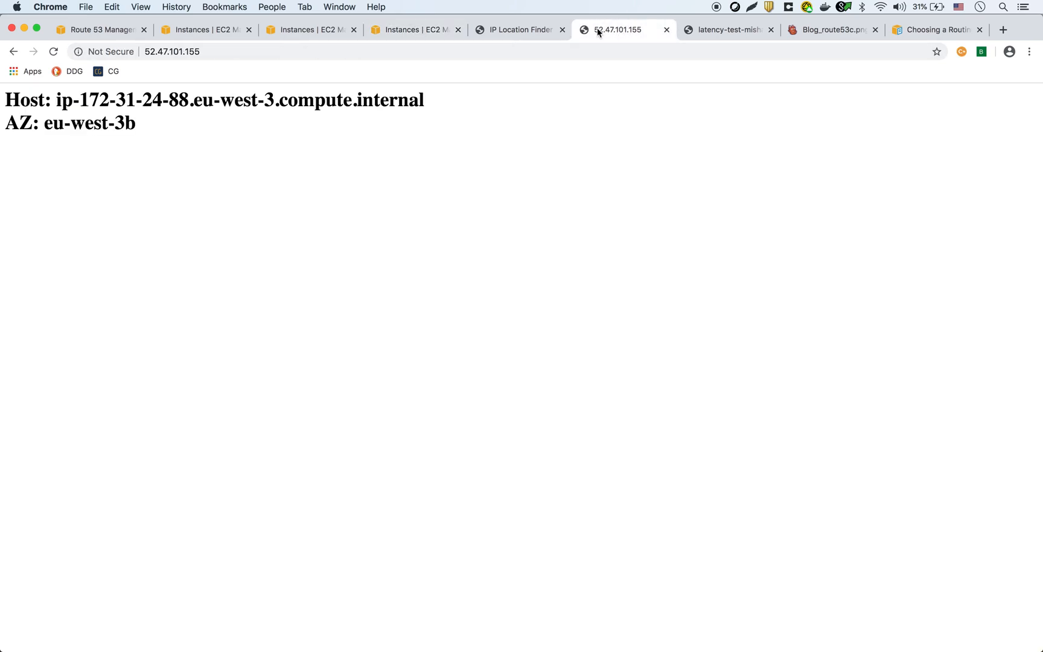
type("3.106.114.151")
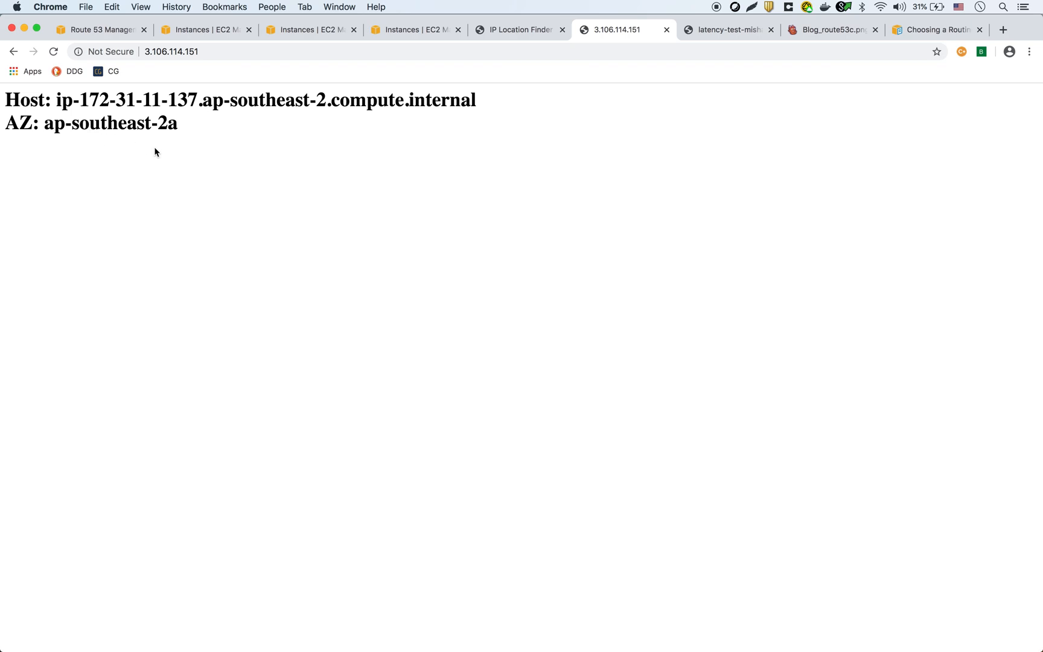
mouse_move(195, 164)
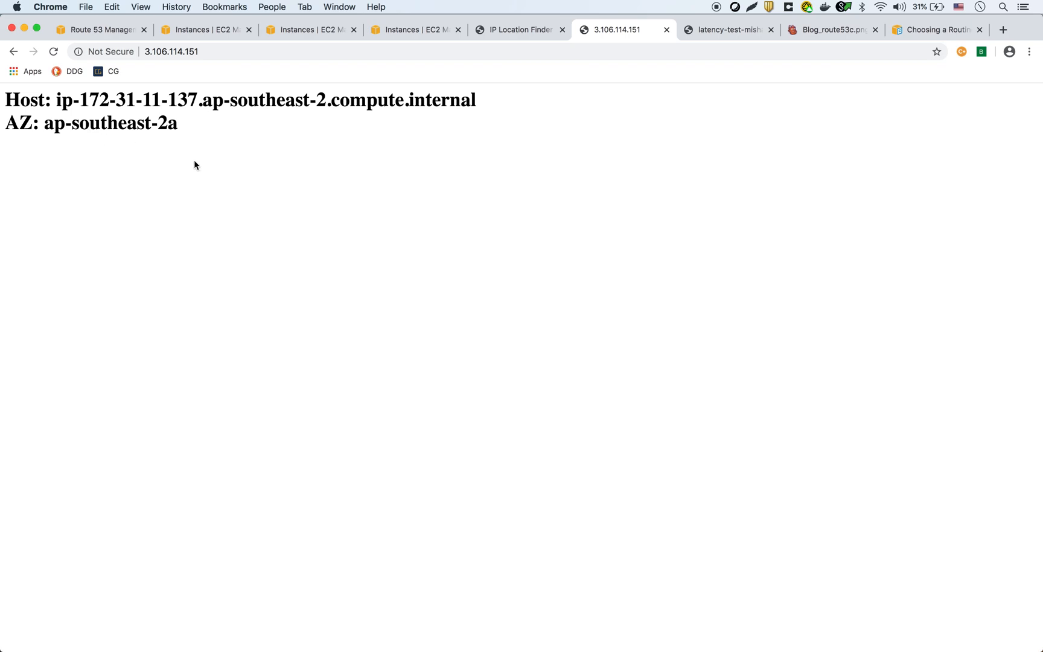
mouse_move(180, 66)
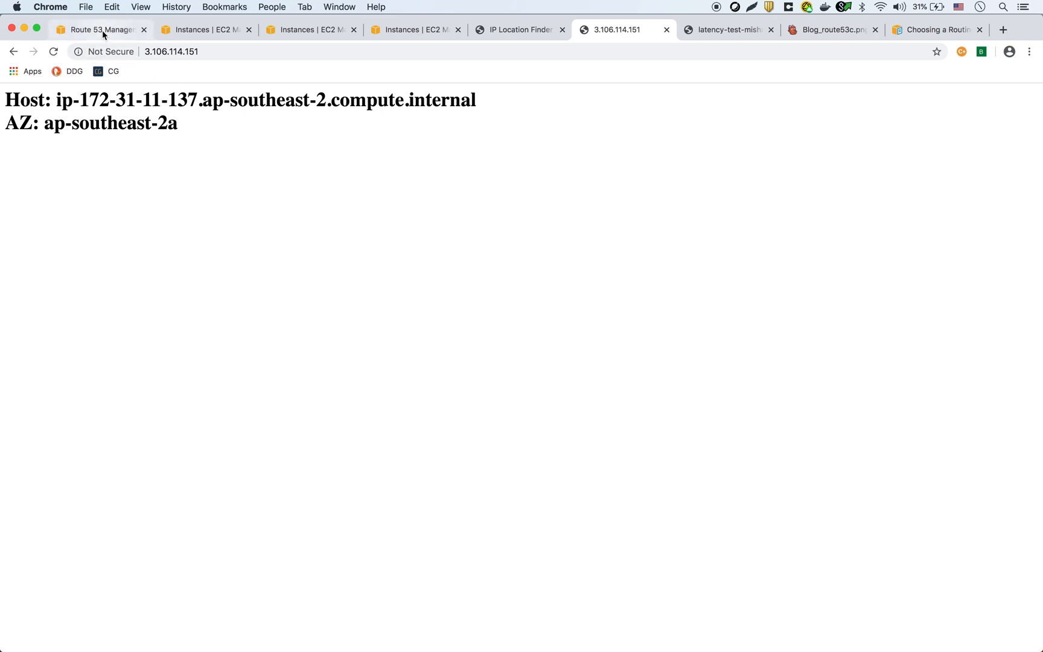
- Inspect the ap-southeast-2 and eu-west-3 latency records' regions and IP addresses in Route 53
left_click(100, 29)
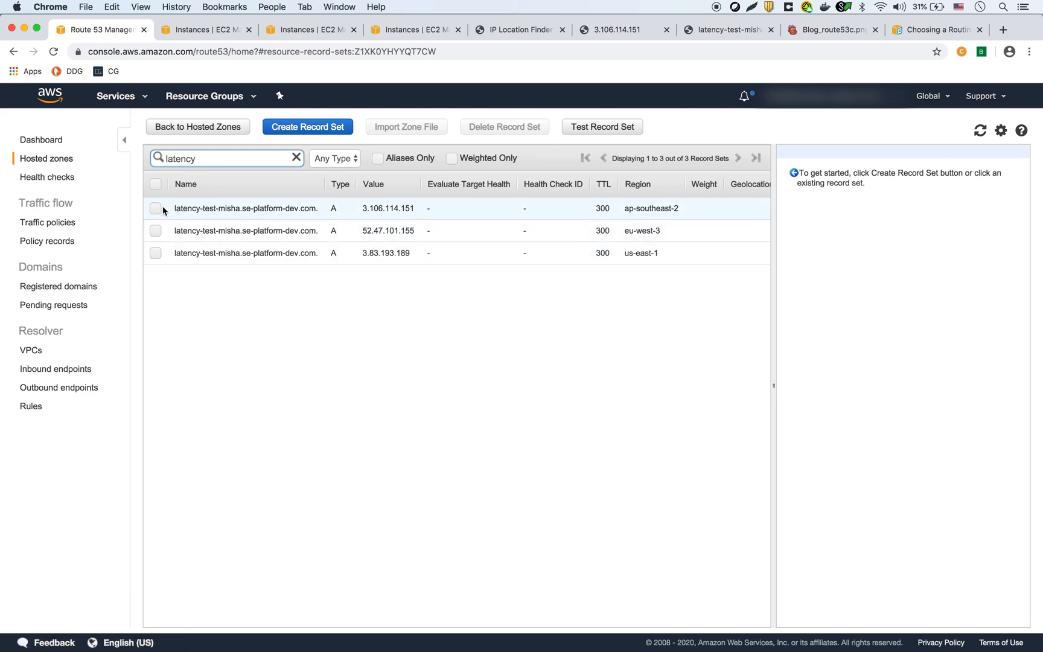
left_click(246, 208)
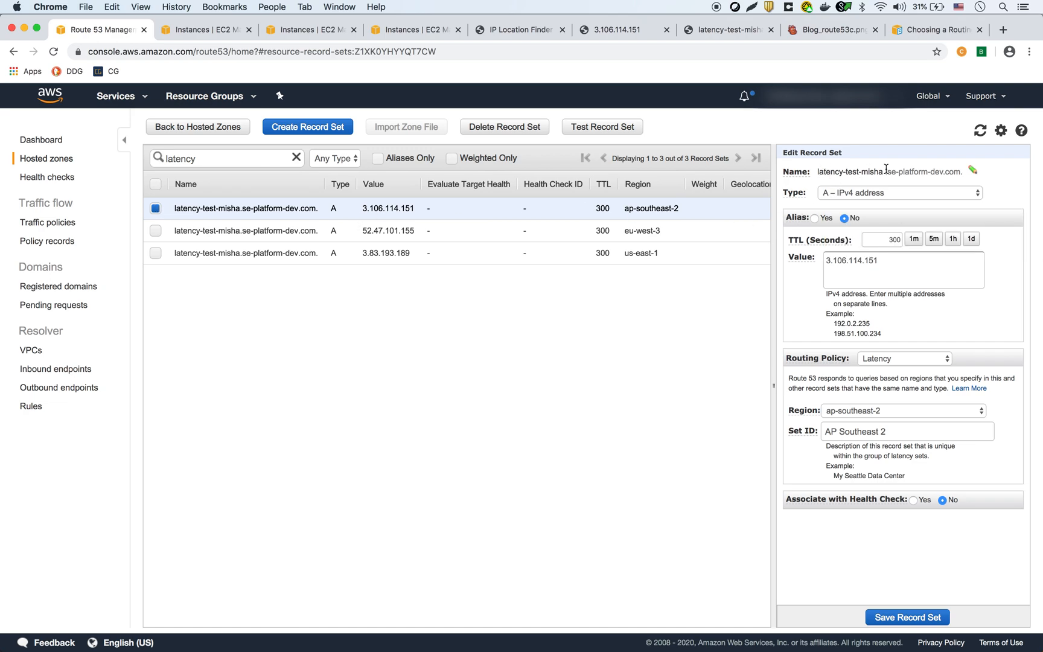
mouse_move(911, 223)
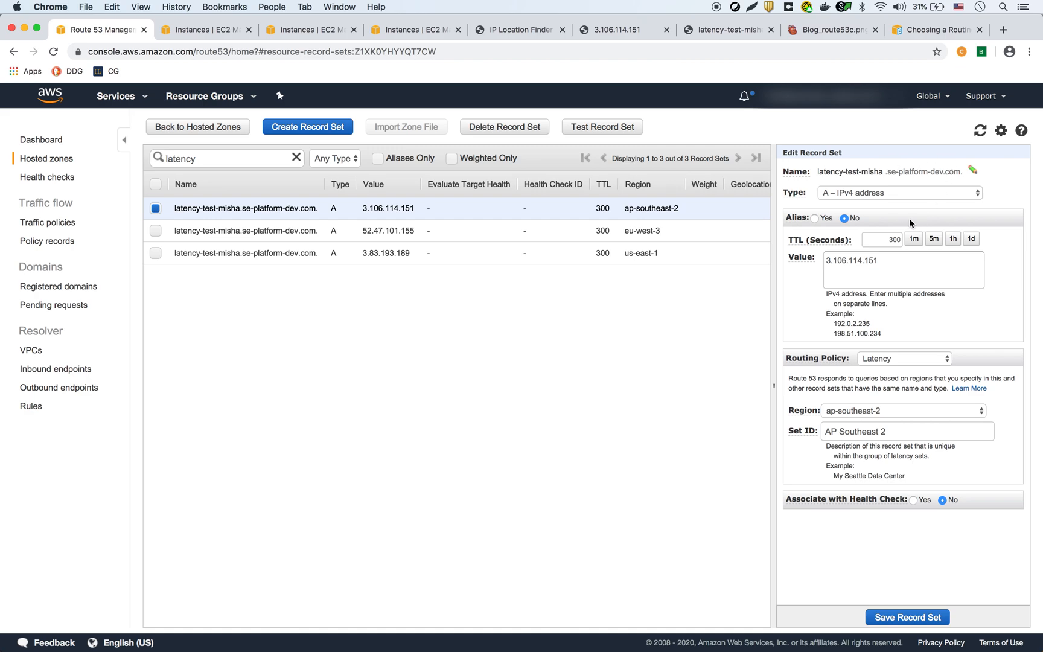
mouse_move(882, 201)
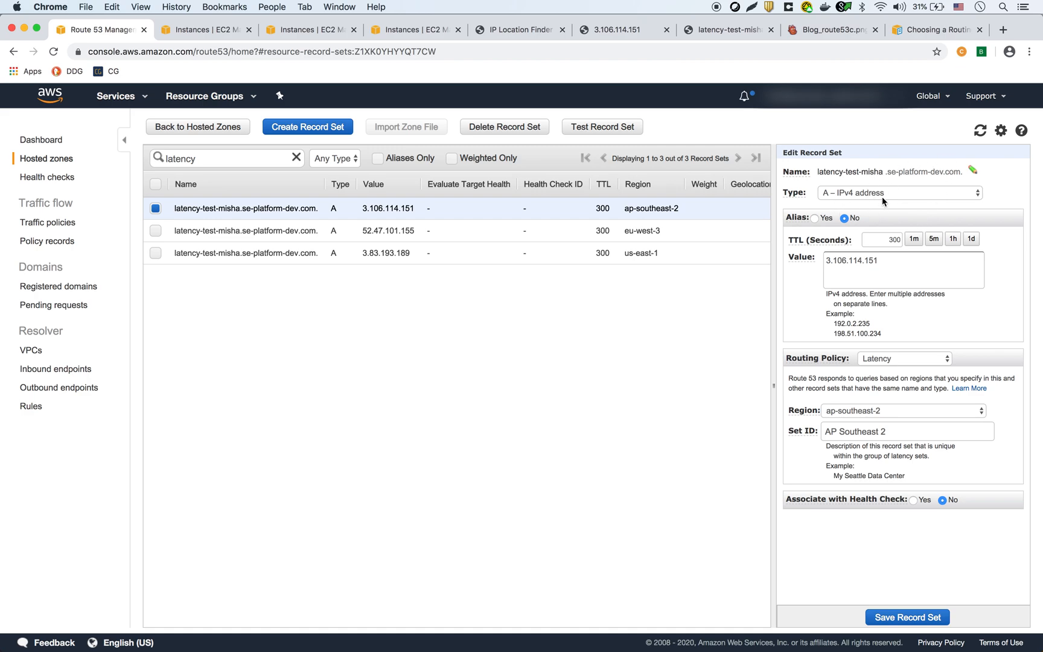
mouse_move(885, 252)
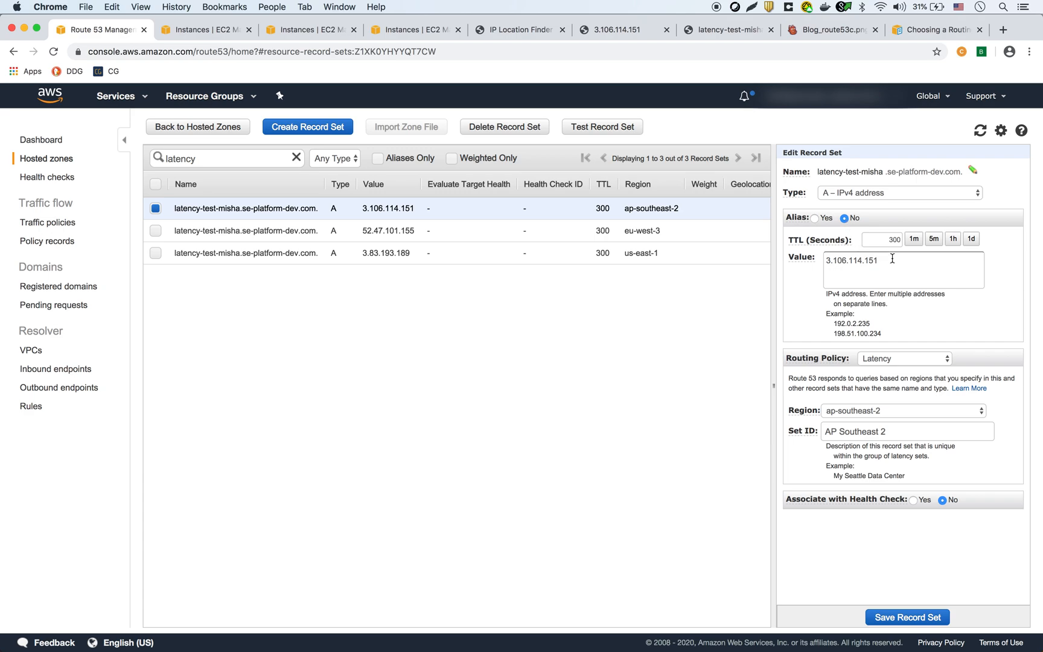
mouse_move(919, 340)
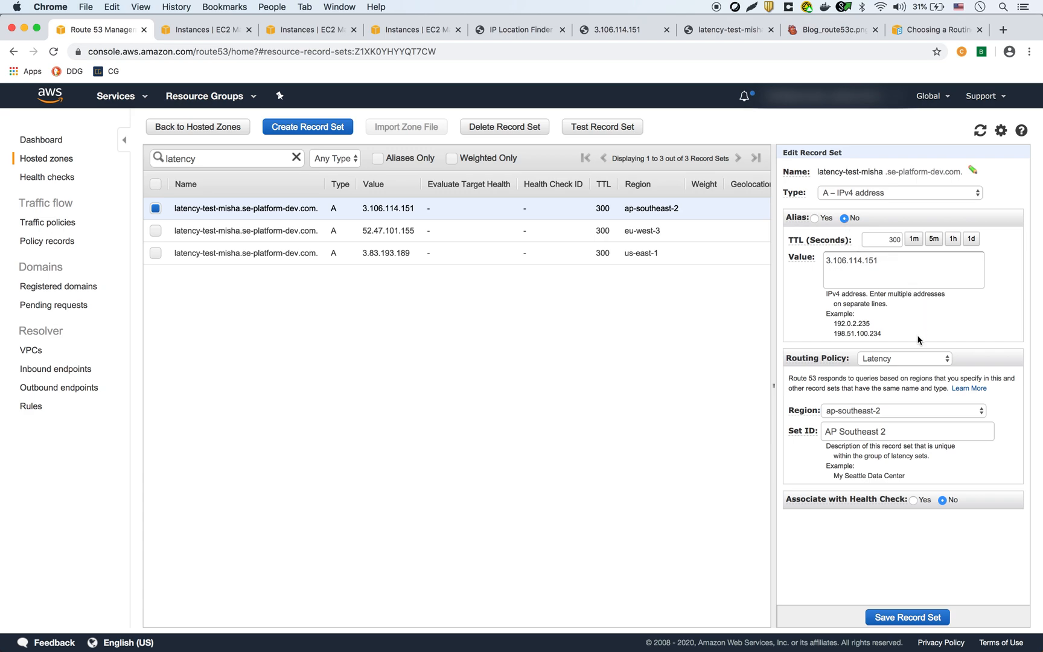
mouse_move(882, 378)
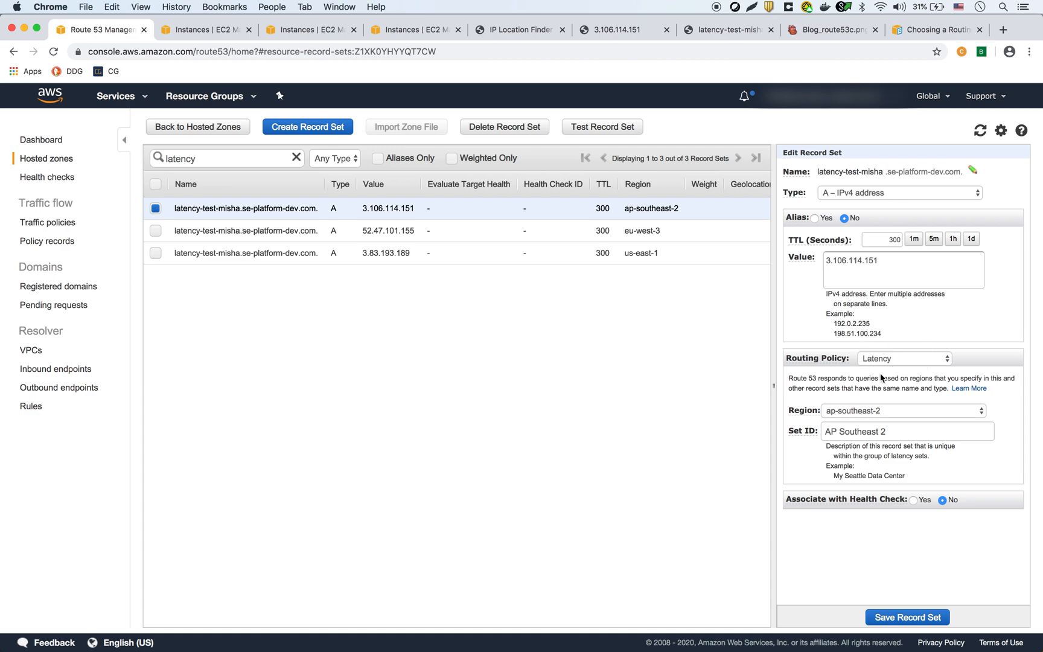
mouse_move(863, 390)
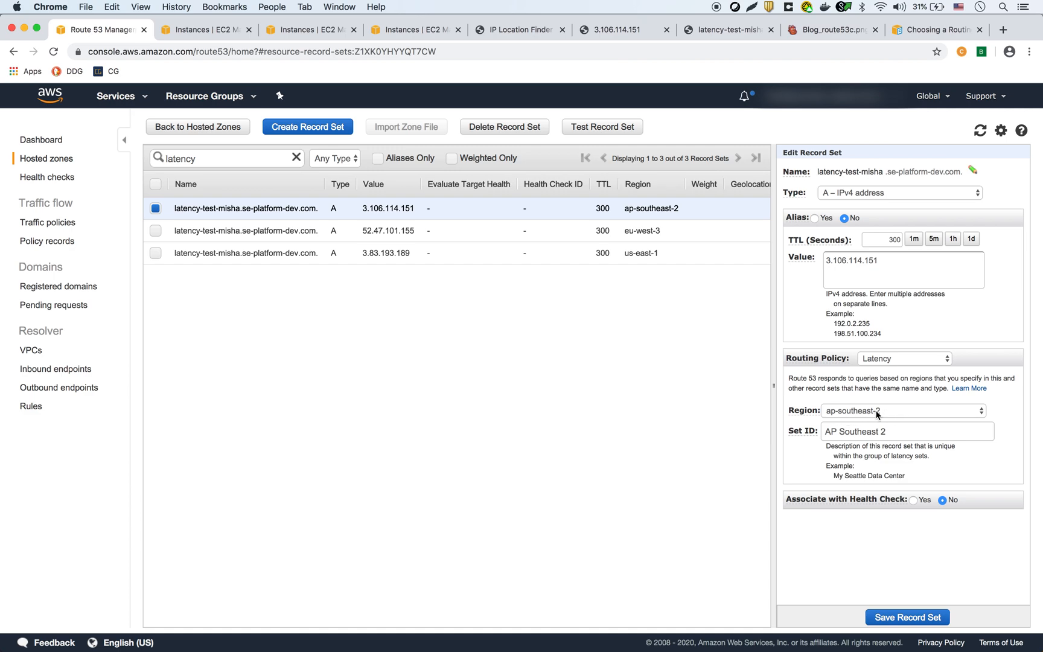
left_click(903, 410)
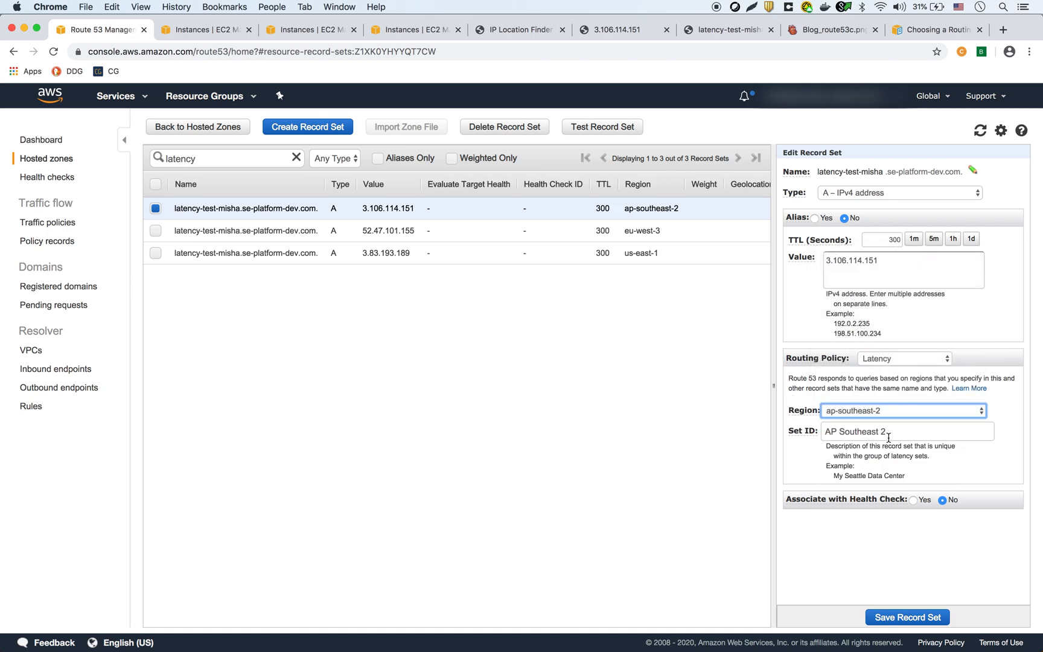
mouse_move(210, 245)
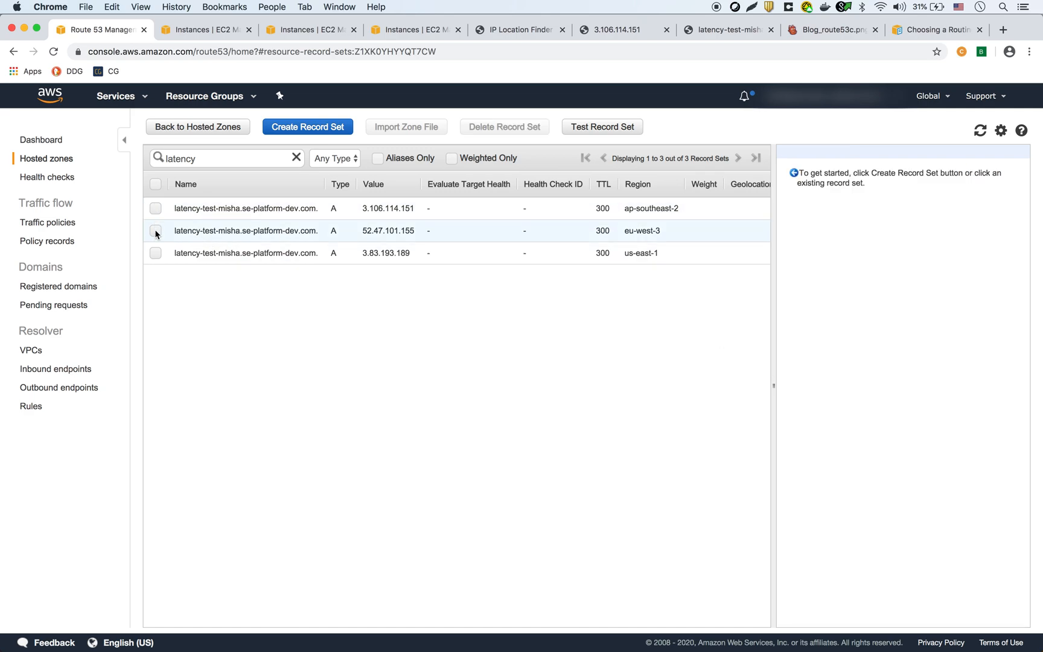
left_click(156, 230)
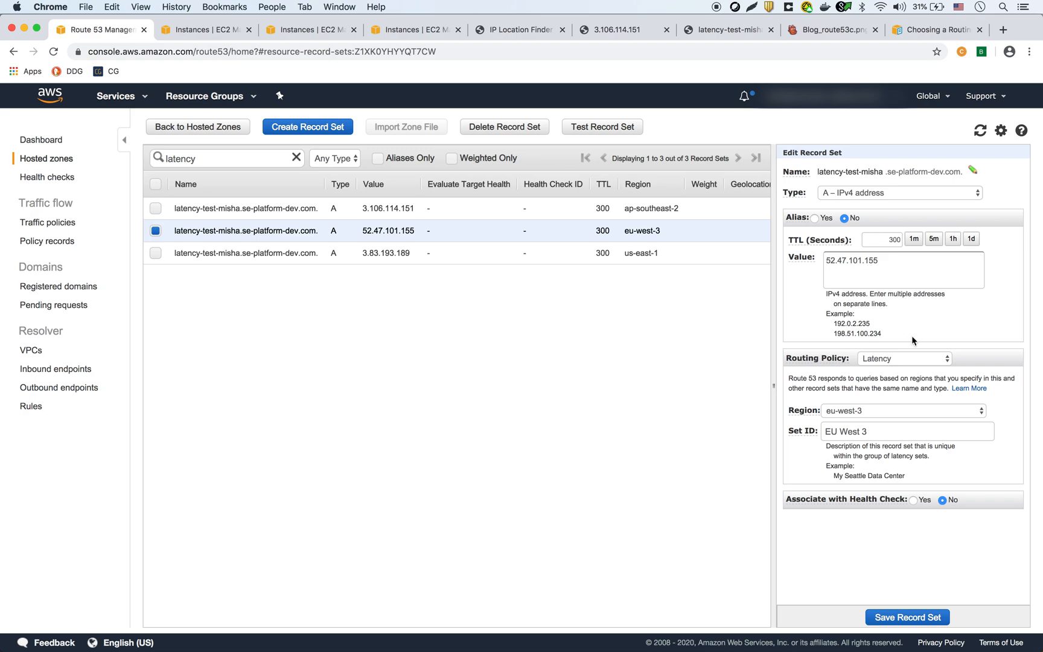
mouse_move(923, 356)
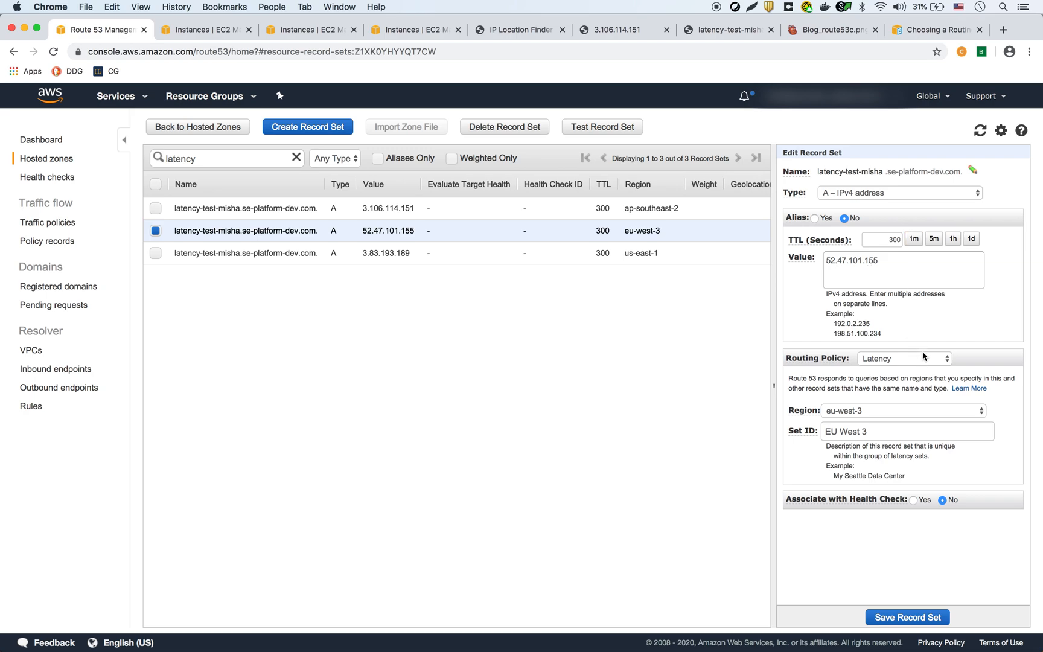
mouse_move(883, 267)
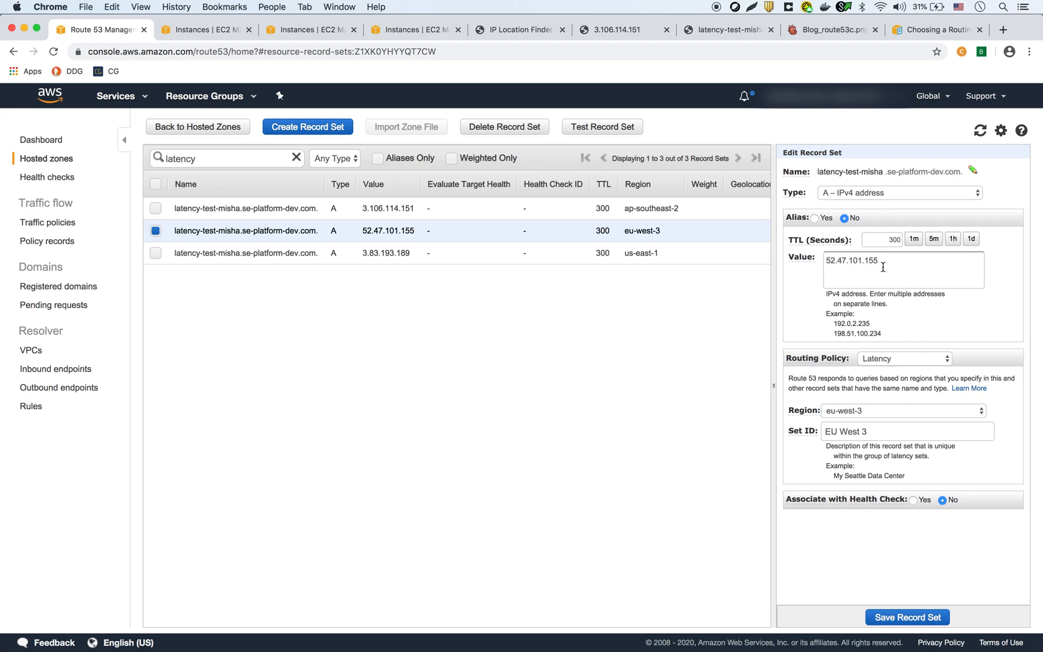
left_click(901, 260)
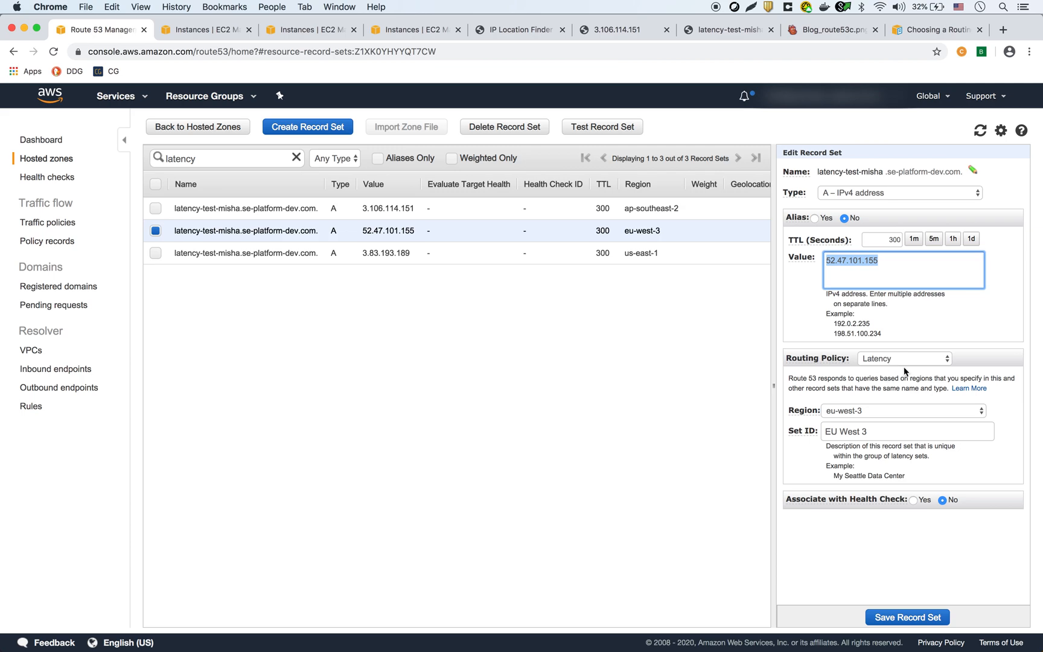
mouse_move(863, 421)
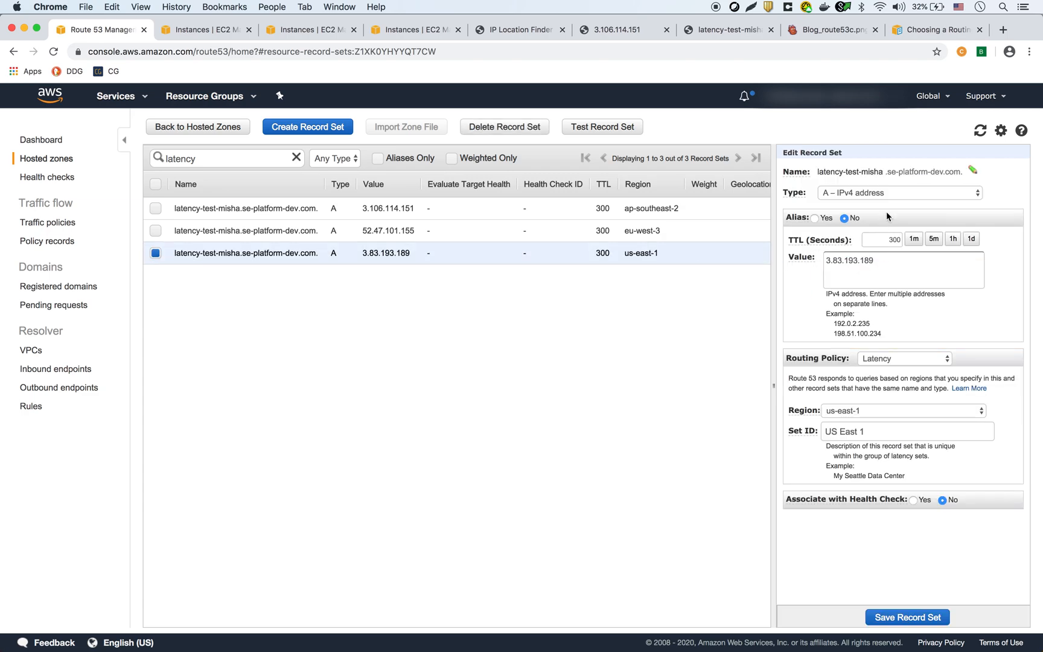
mouse_move(865, 371)
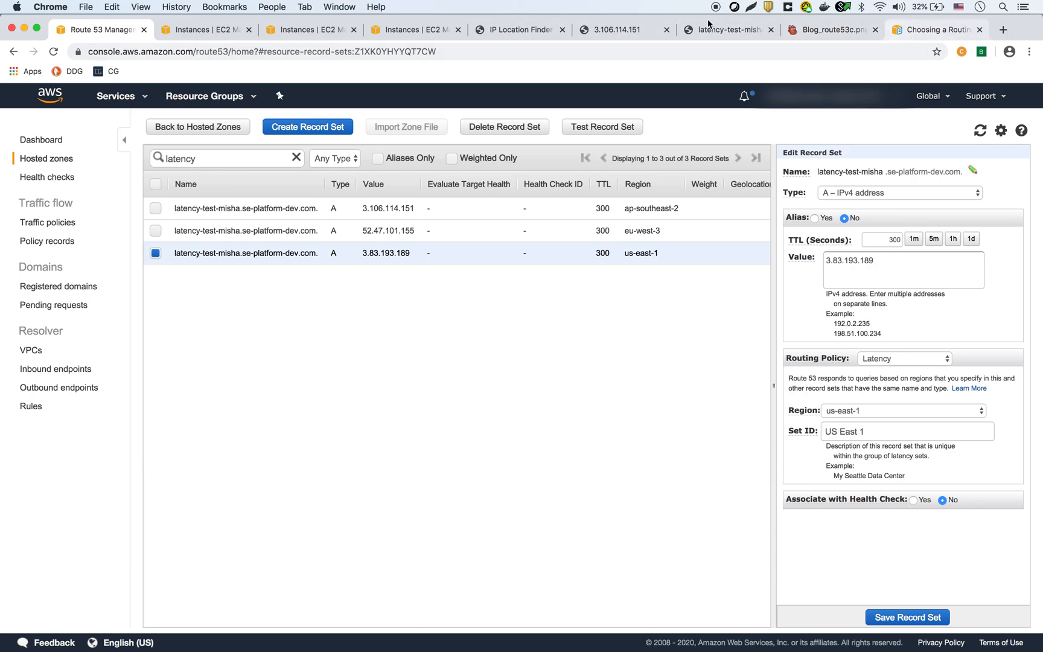
- Reload iplocation.net to confirm 155.64.138.87 is in Washington, then return to Route 53
left_click(518, 30)
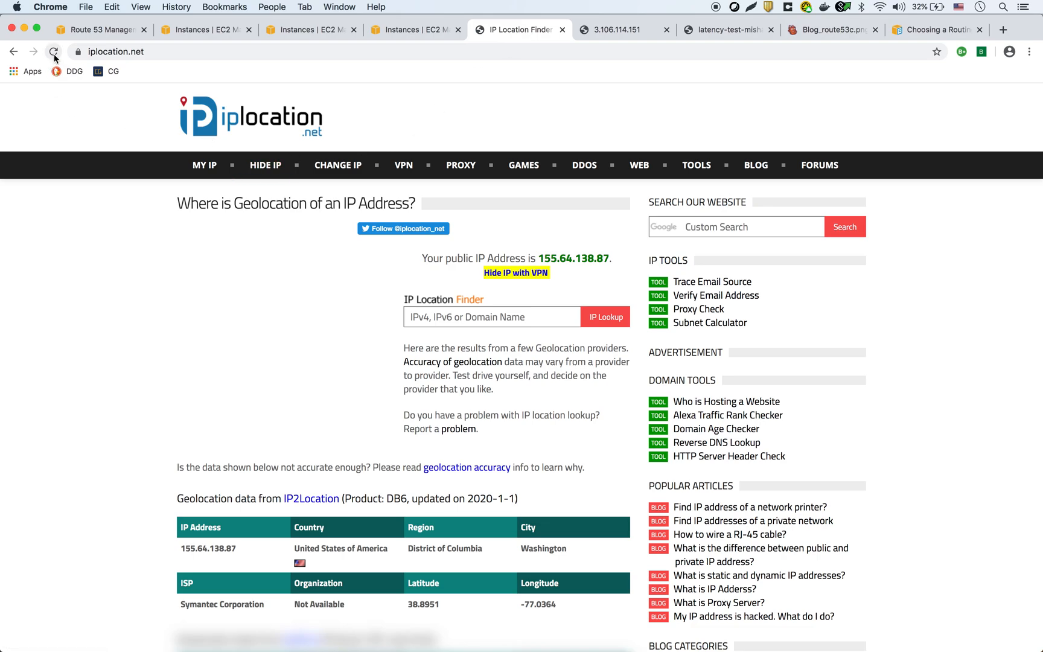
left_click(53, 52)
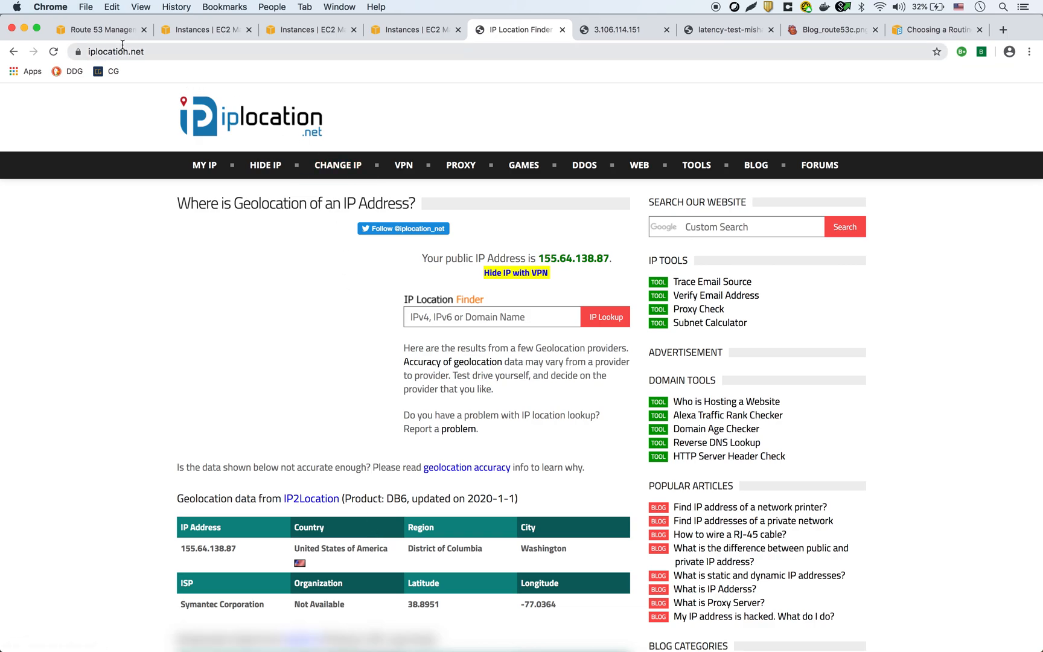
left_click(99, 29)
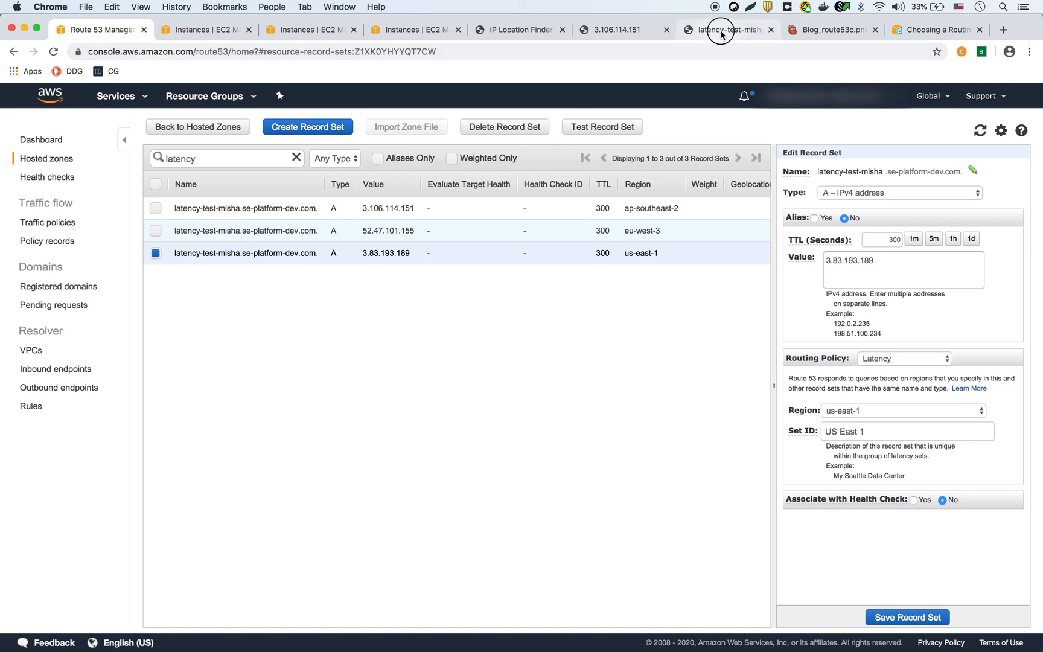
left_click(725, 30)
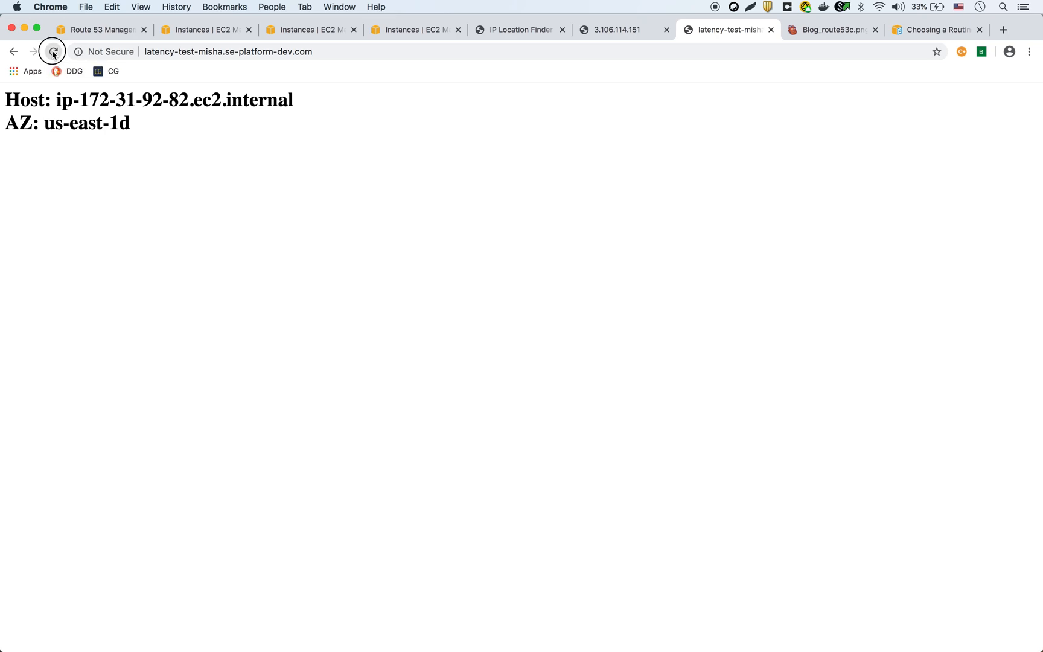
left_click(52, 52)
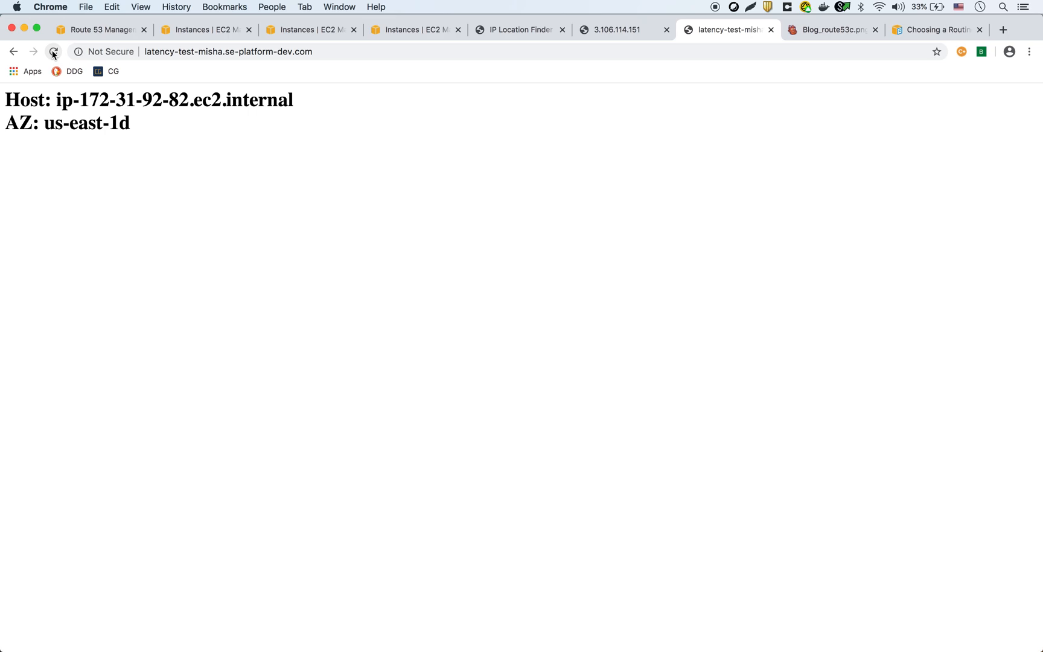
left_click(227, 52)
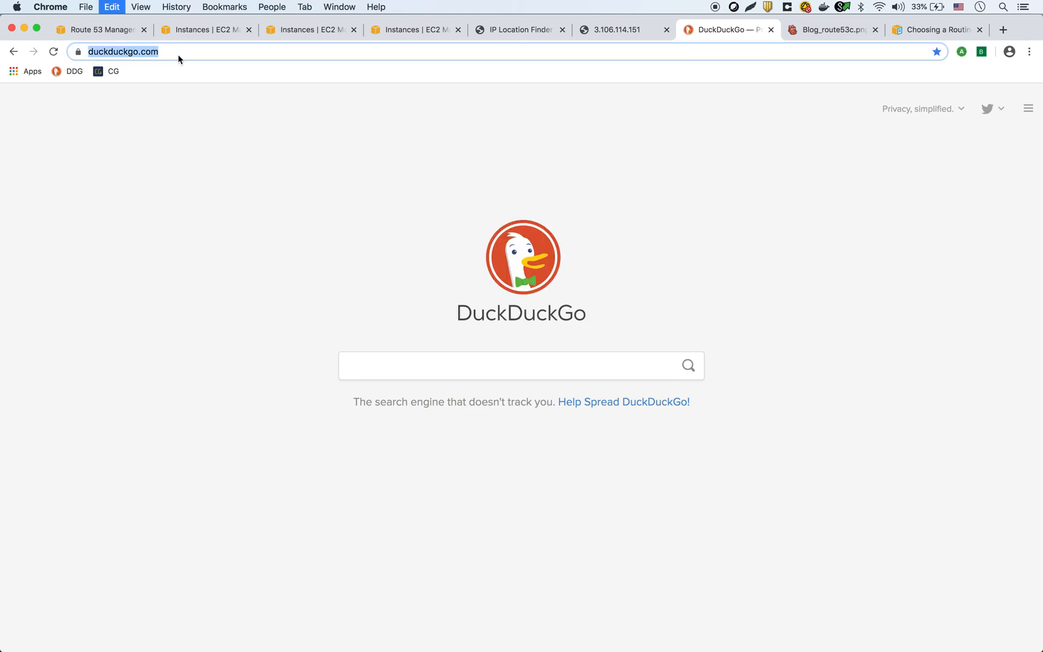
type("http://latency-test-misha.se-platform-dev.com/")
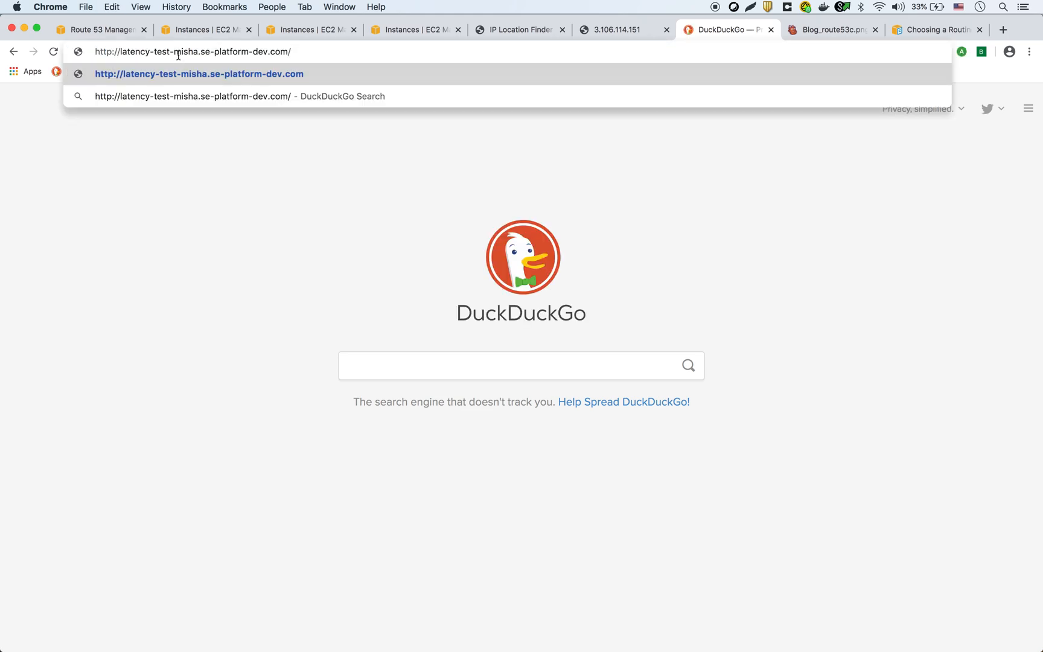
key("Enter")
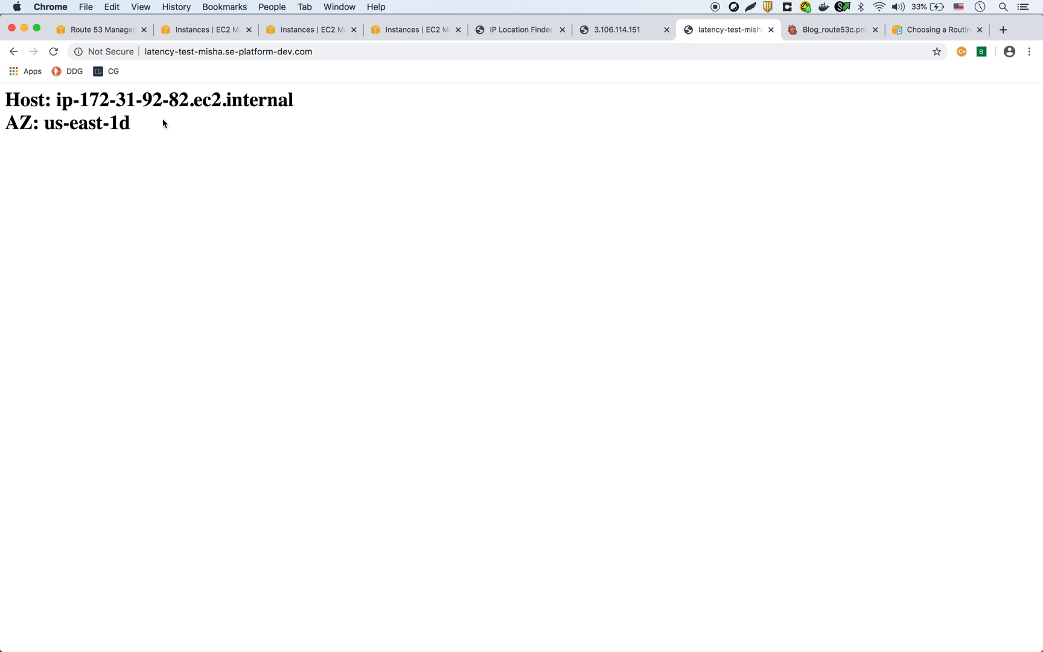
left_click(470, 625)
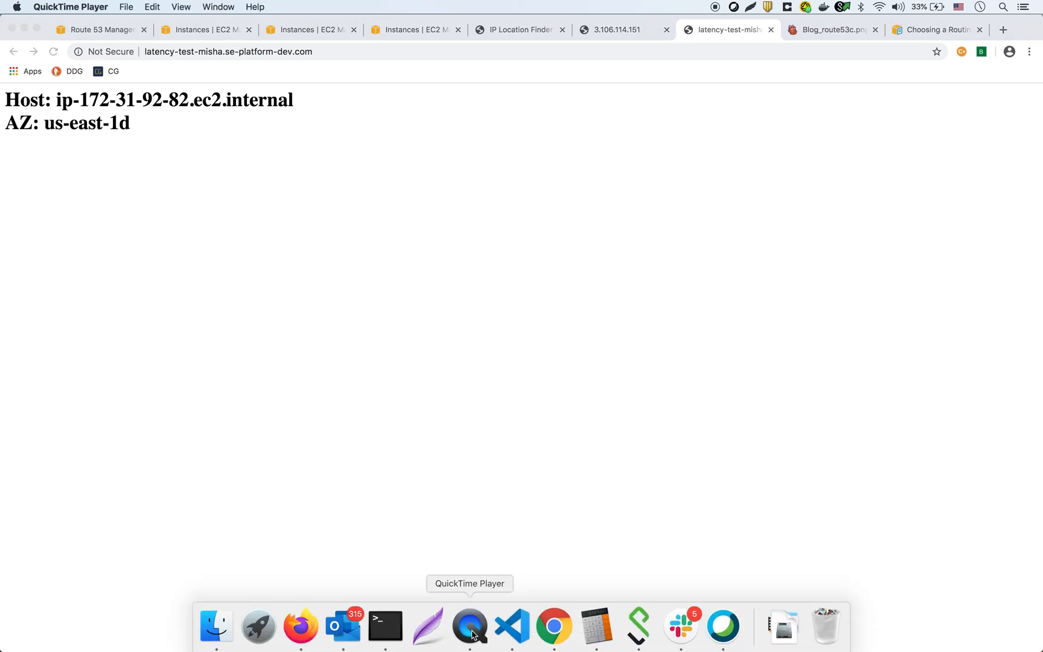
- Refresh iplocation.net until it shows public IP 113.29.30.137 in Sydney, Australia
left_click(518, 29)
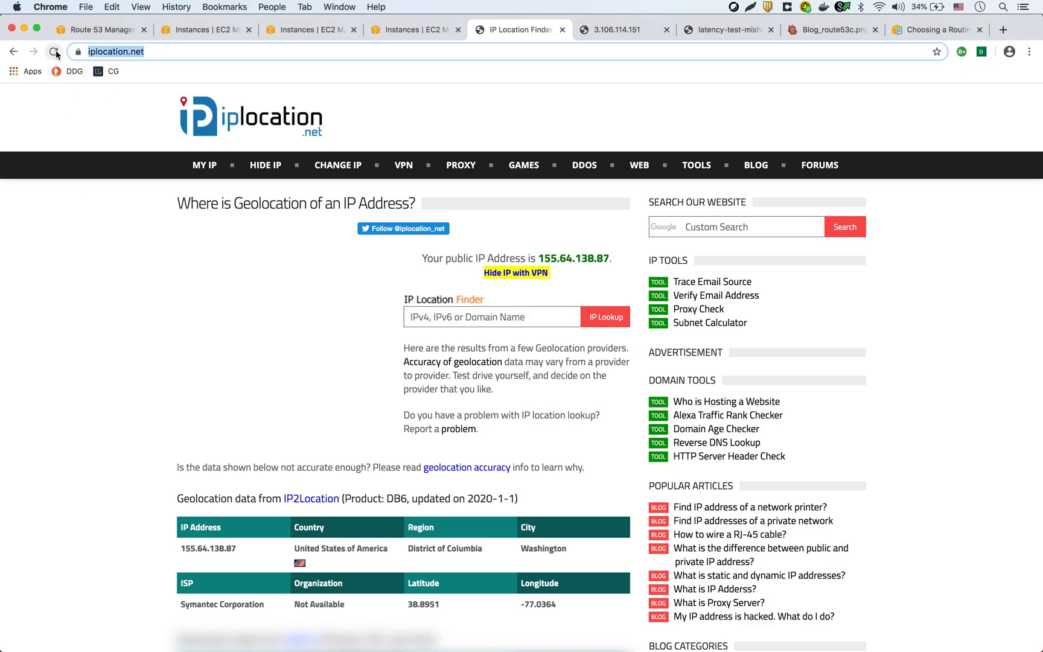
left_click(55, 52)
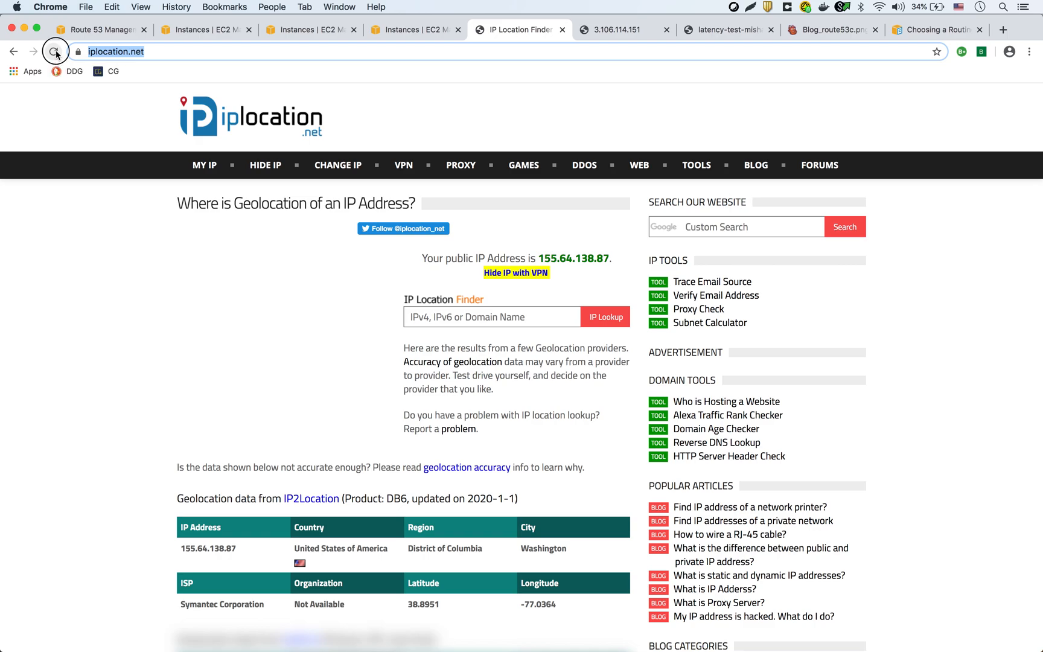
left_click(55, 52)
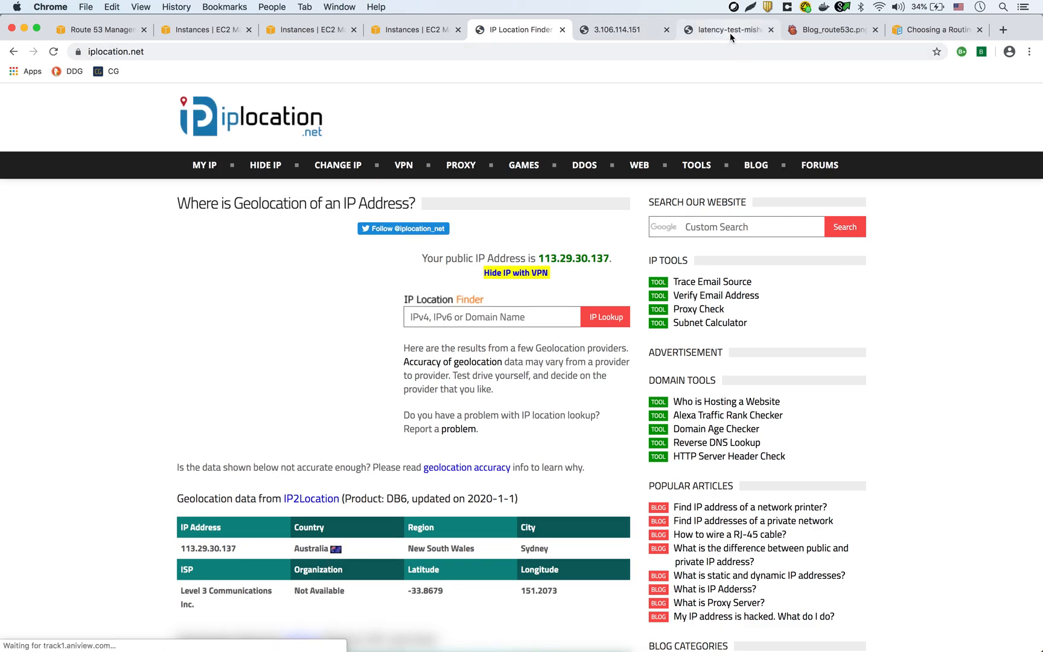
left_click(725, 29)
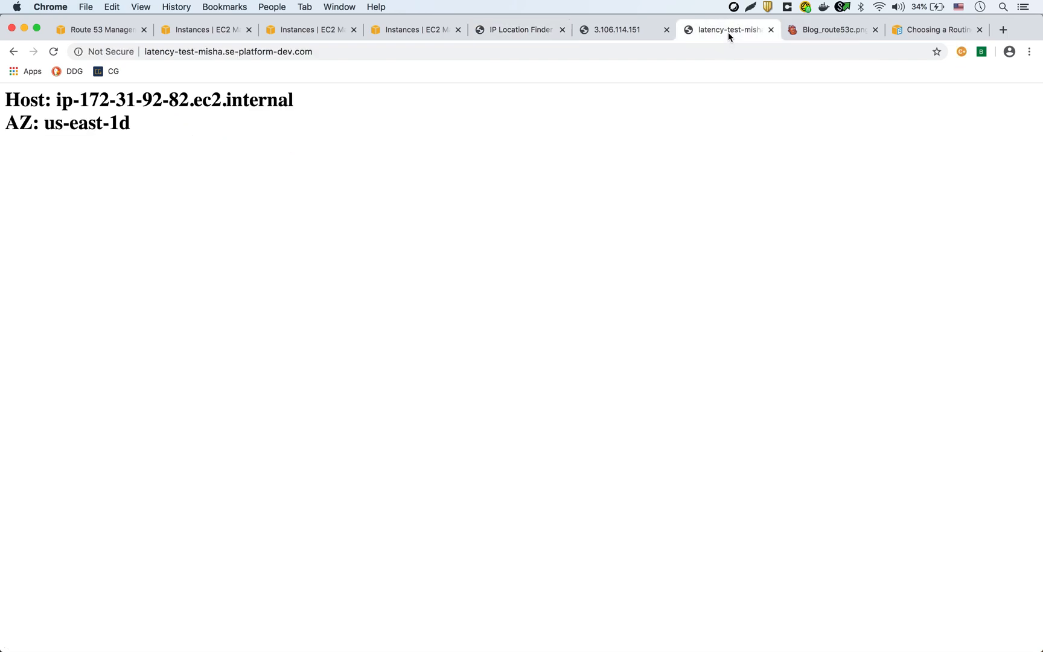
left_click(53, 51)
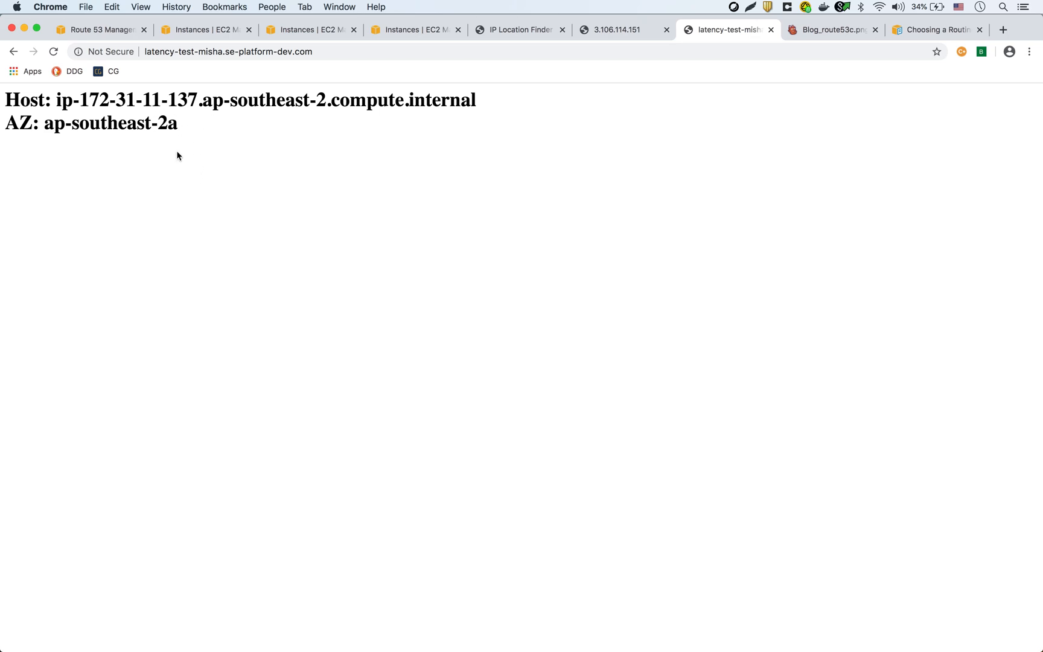
mouse_move(247, 177)
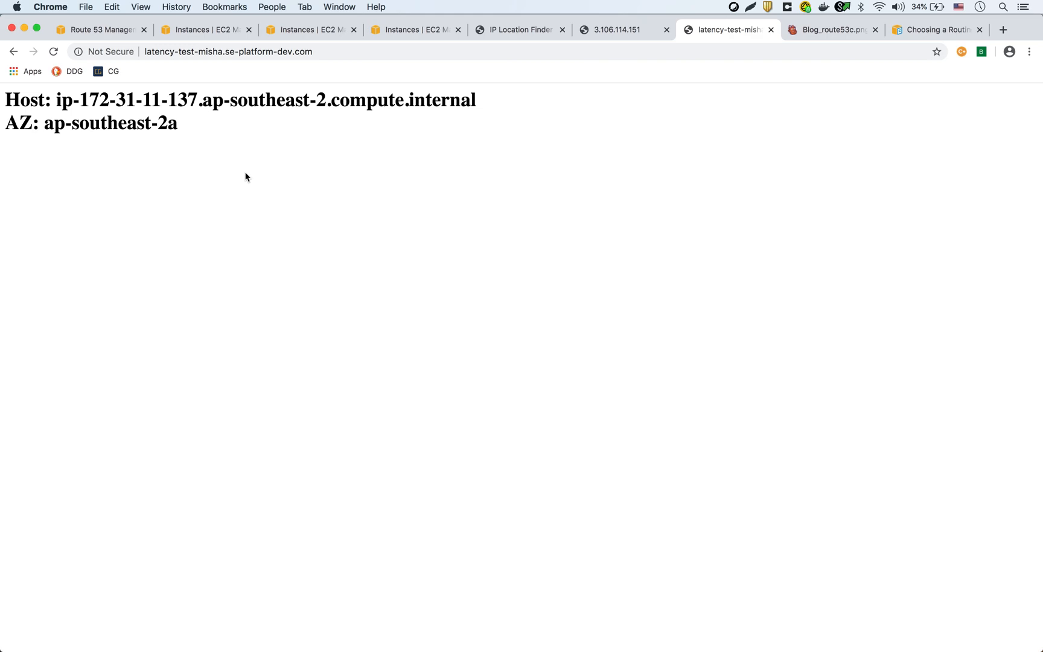
mouse_move(532, 433)
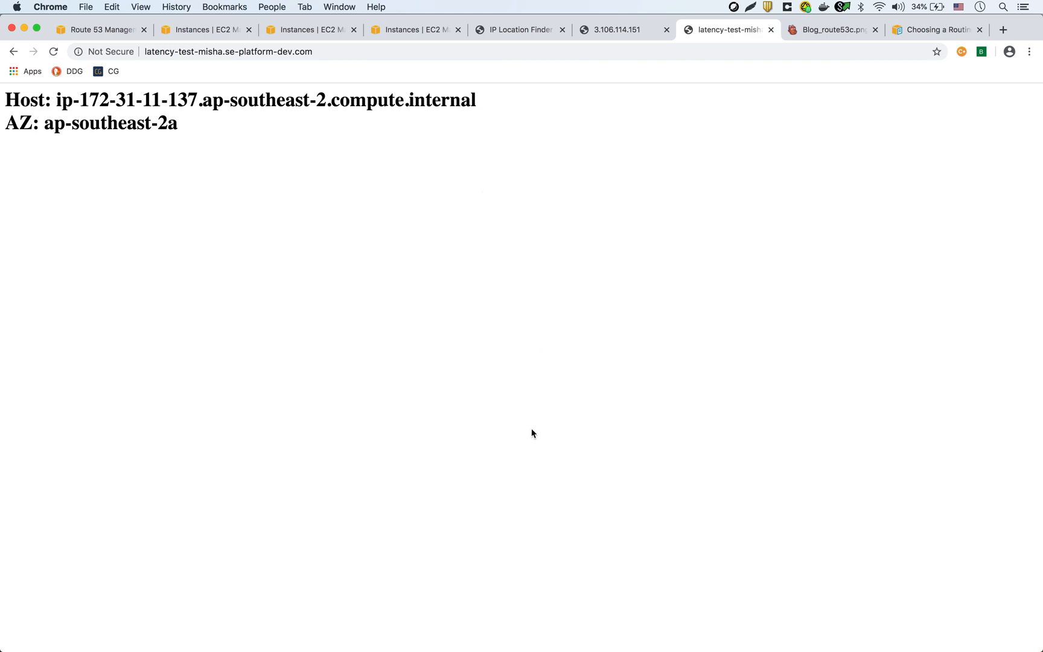
mouse_move(449, 625)
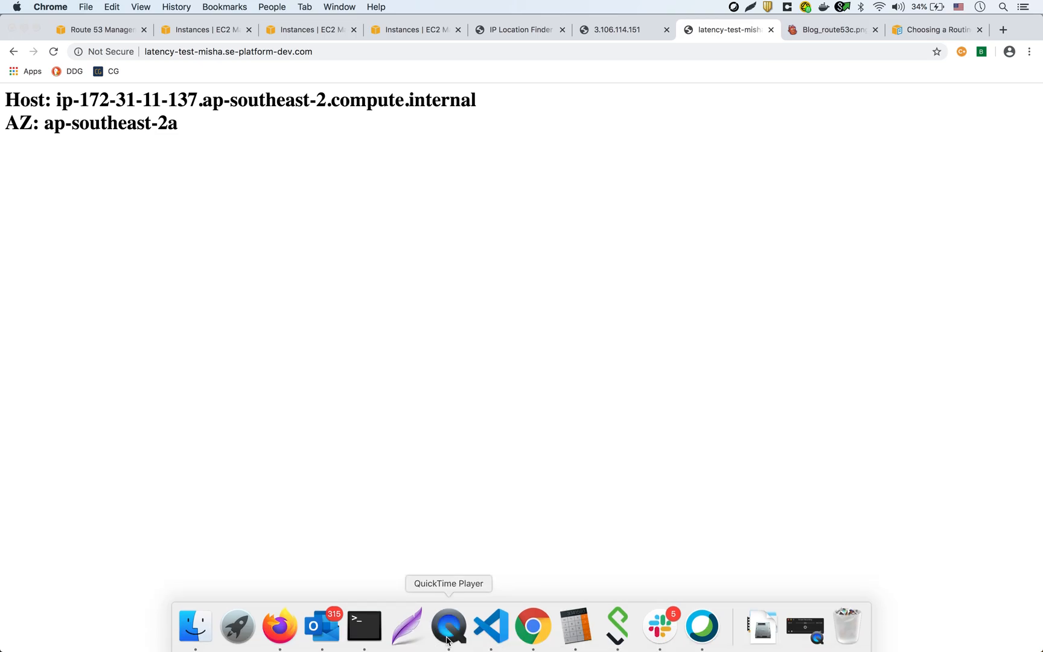
left_click(448, 625)
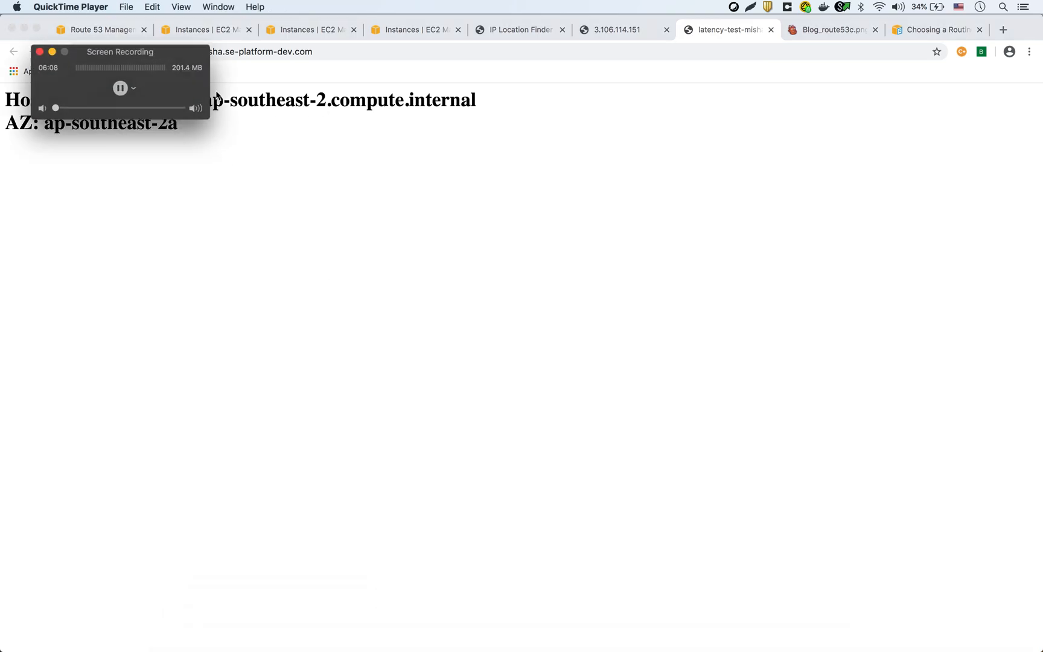
left_click_drag(120, 51, 170, 103)
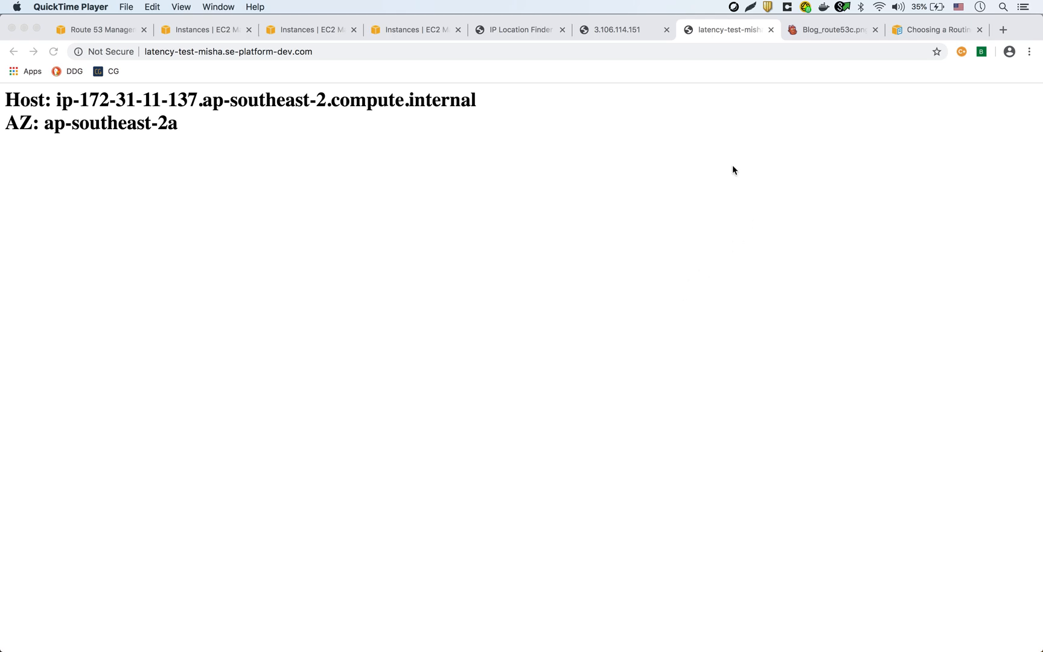
mouse_move(517, 39)
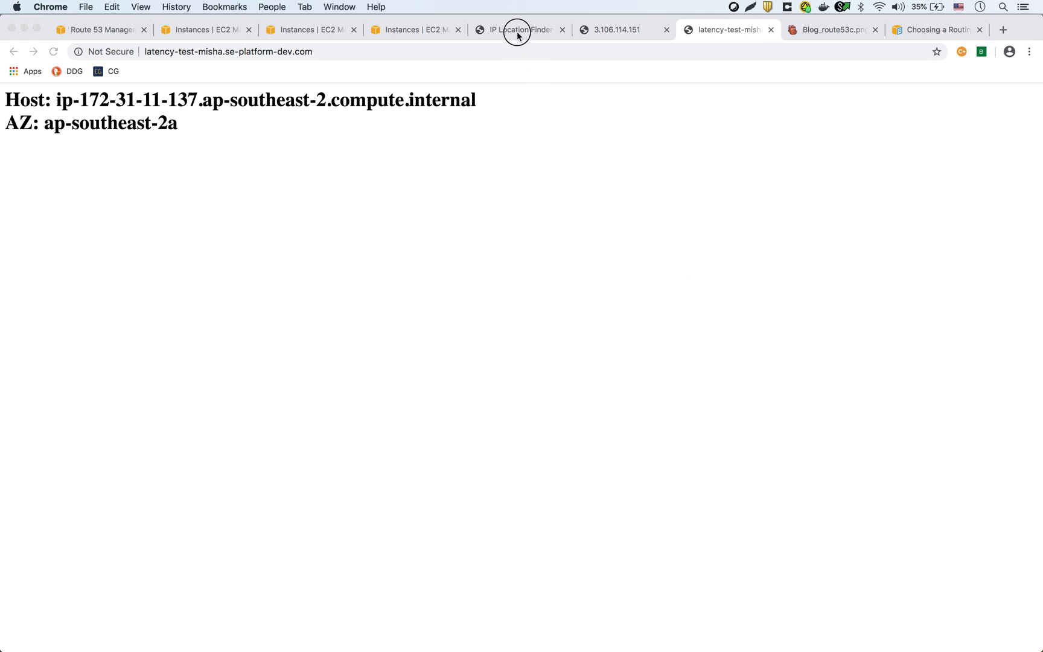
- Refresh iplocation.net until public IP 192.92.94.47 shows in Dublin, Ireland
left_click(519, 29)
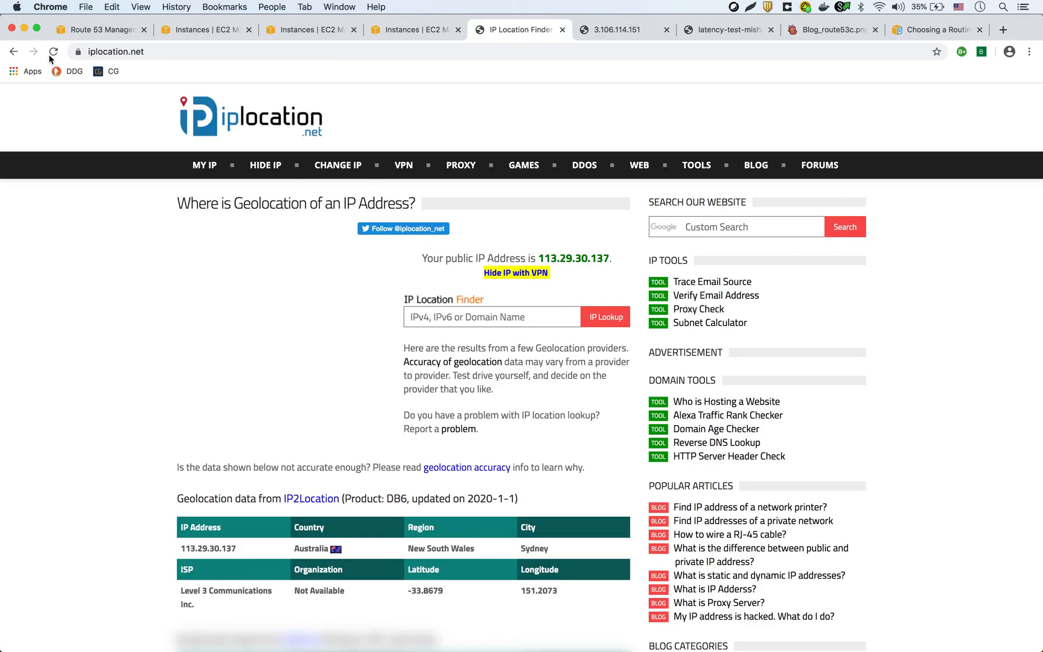
left_click(53, 51)
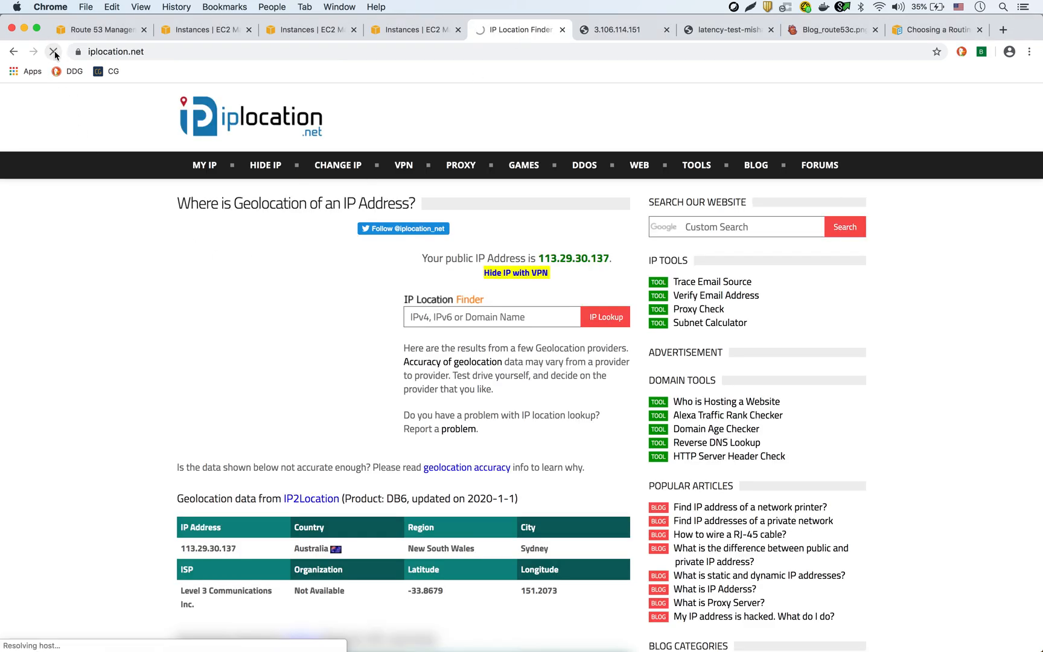
left_click(53, 52)
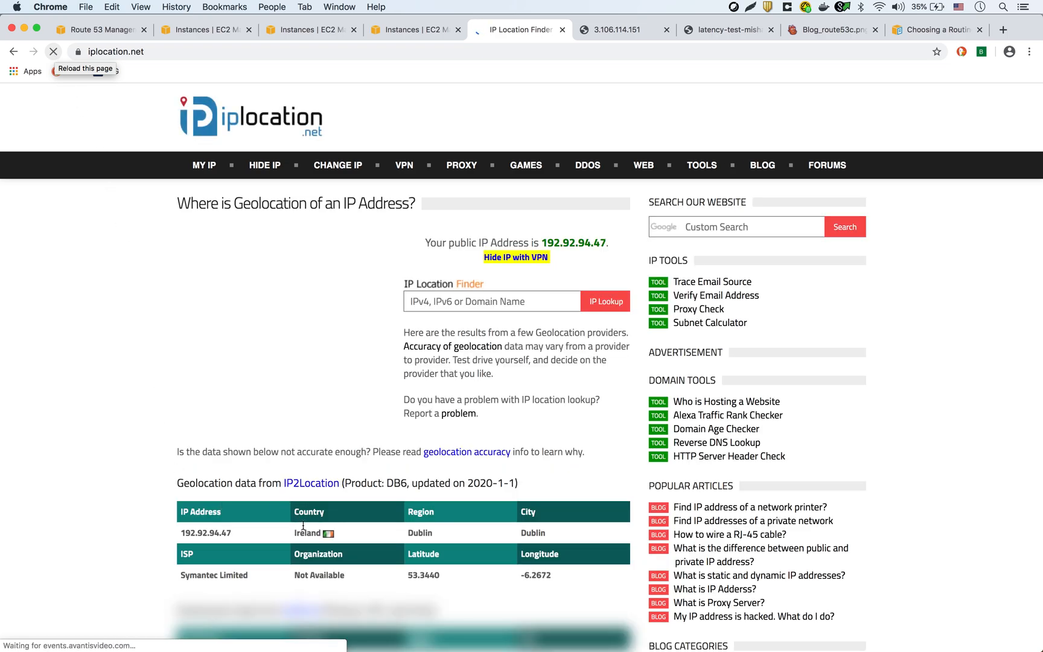
left_click(53, 51)
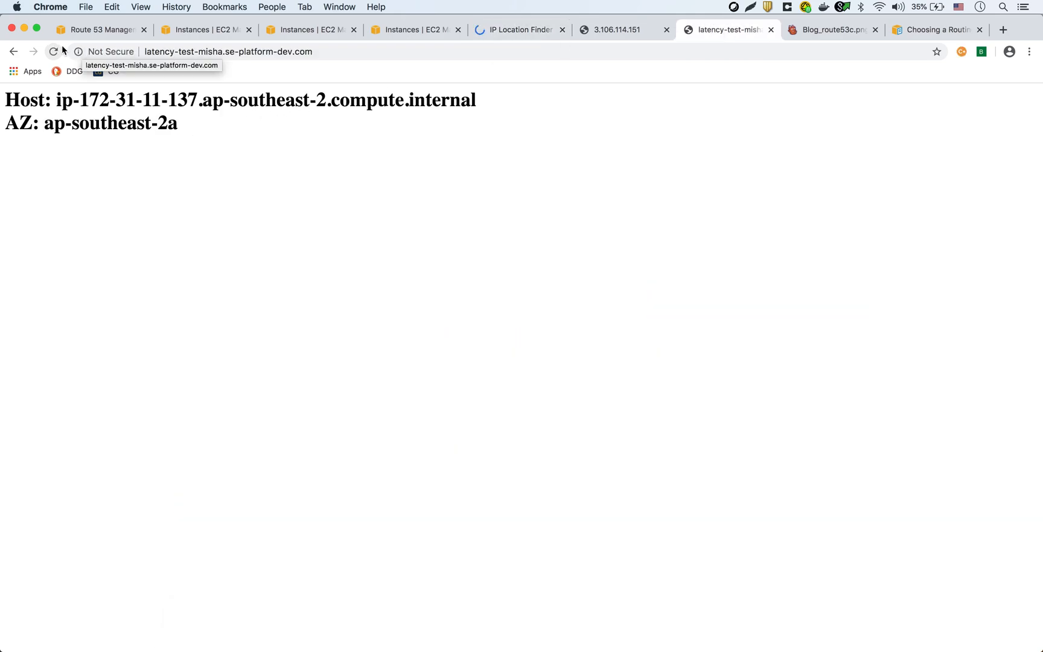
- Reload the latency-test endpoint so it answers from ip-172-31-24-88 in eu-west-3b
left_click(56, 52)
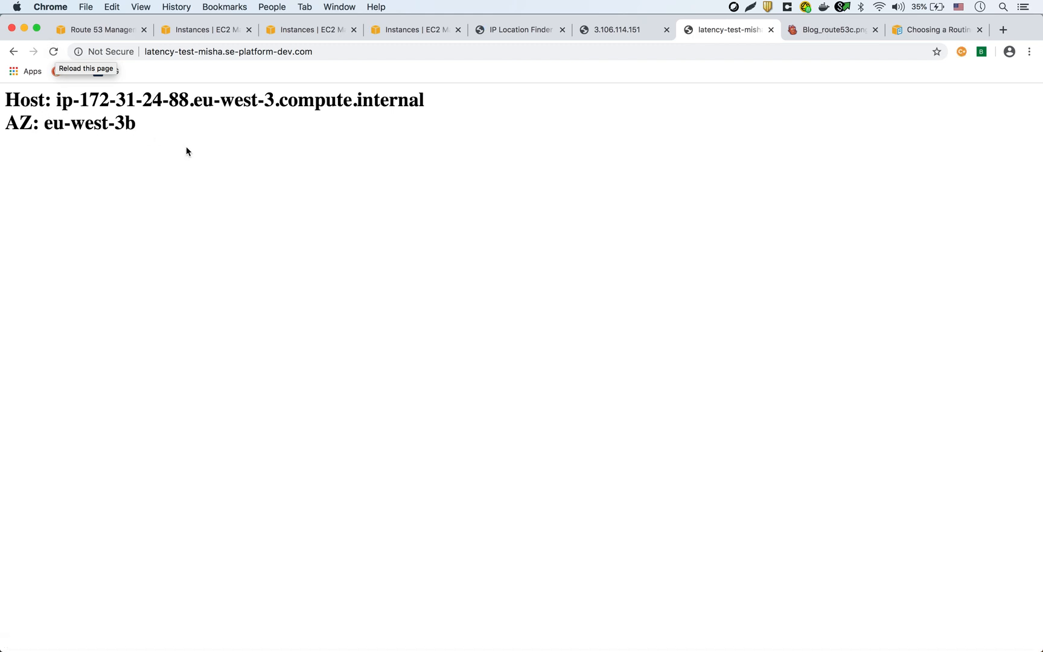
mouse_move(124, 173)
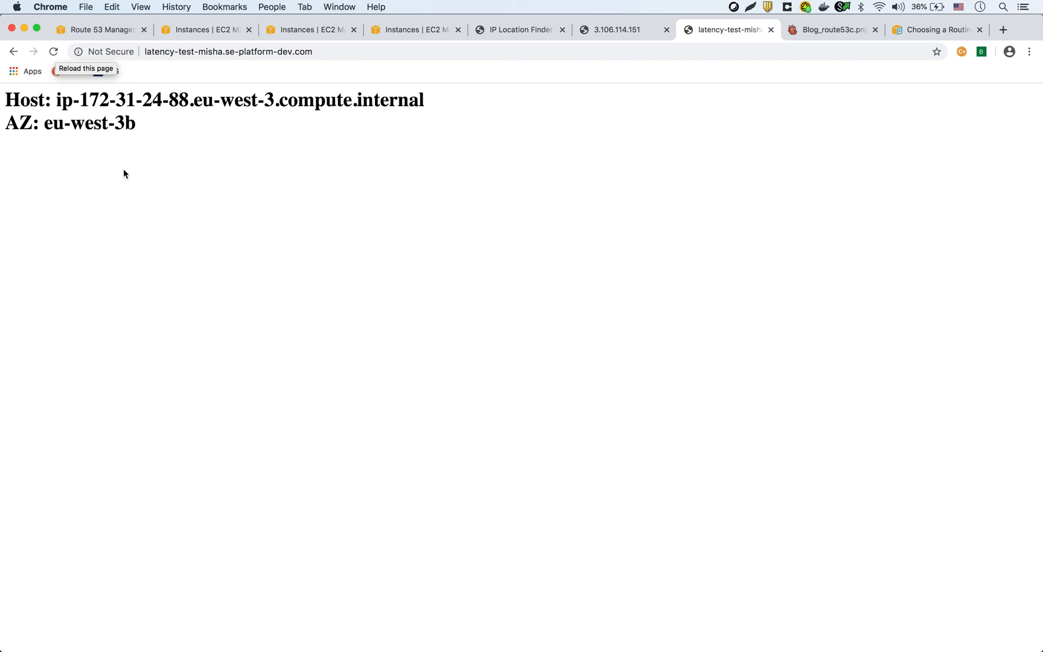
mouse_move(299, 71)
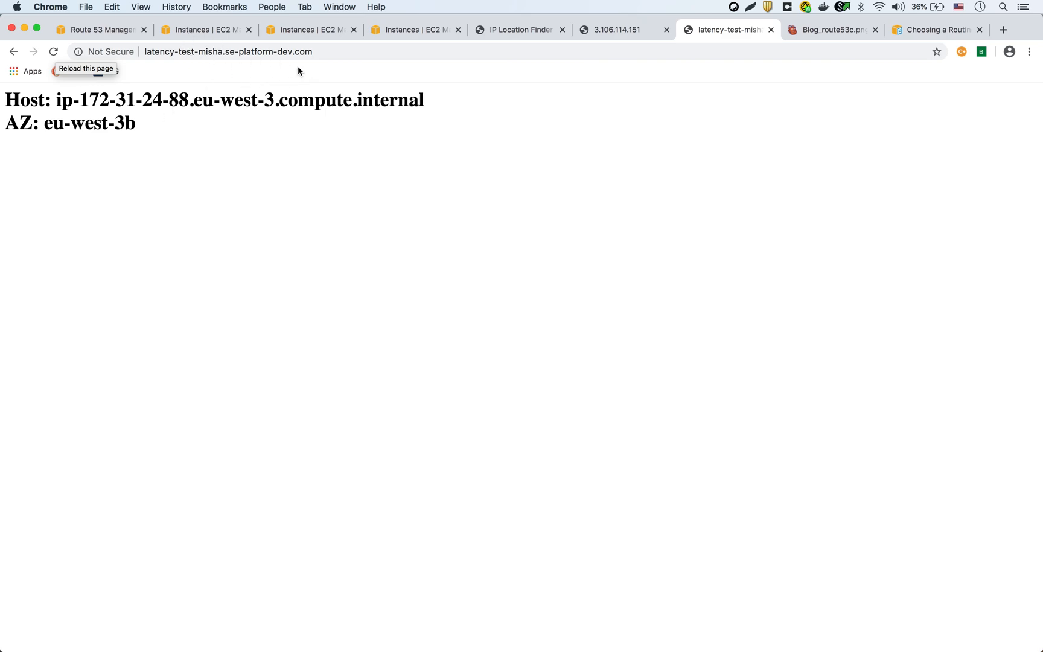